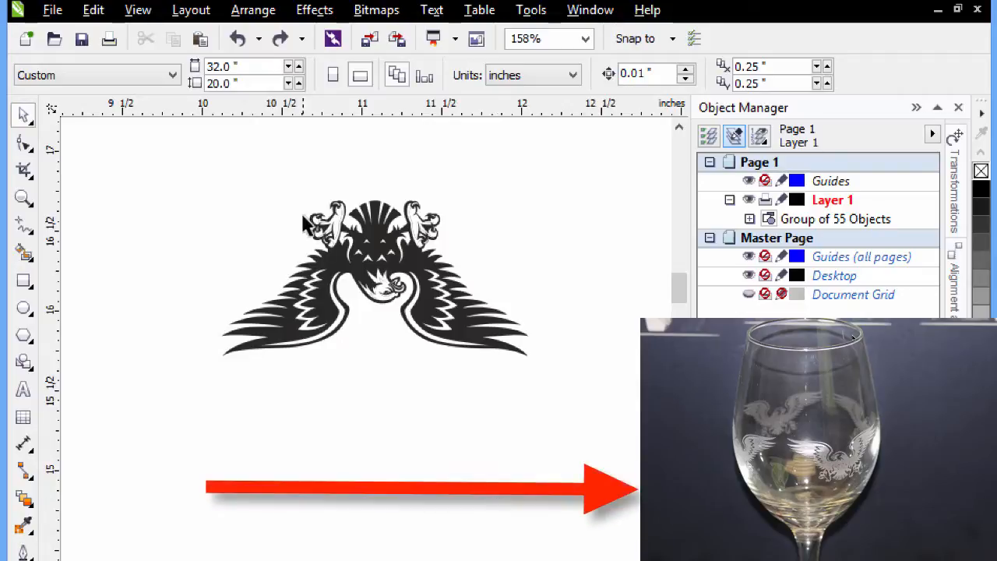
pyautogui.moveTo(171, 149)
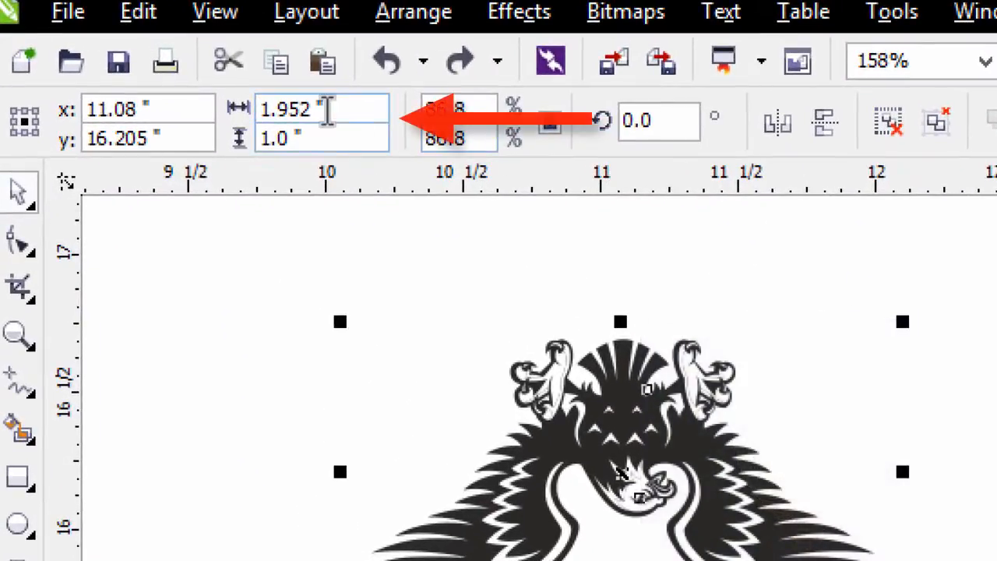
pyautogui.moveTo(288, 138)
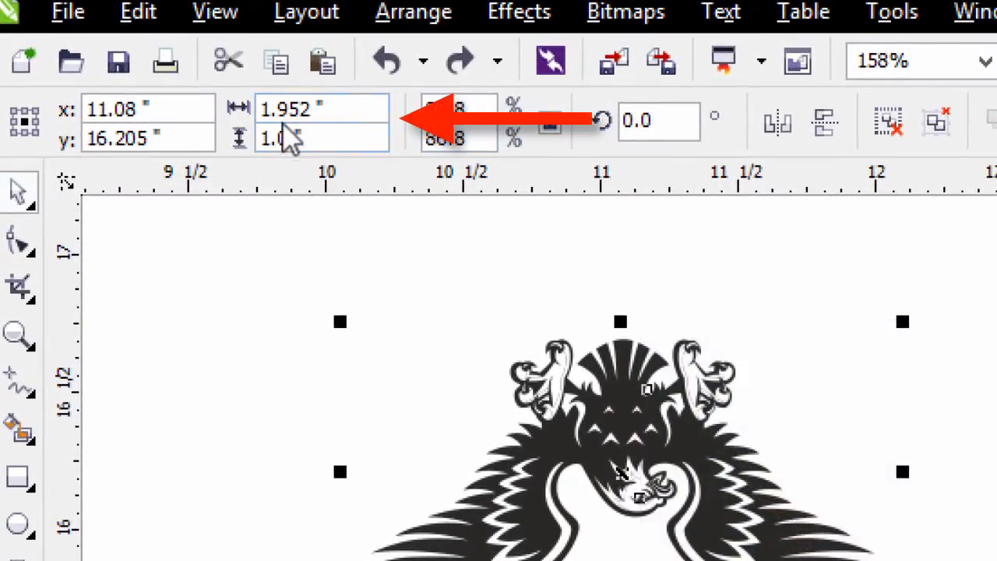
# Step: Select the eagle logo group and confirm it measures 1.952 by 1.0 inches
pyautogui.click(322, 138)
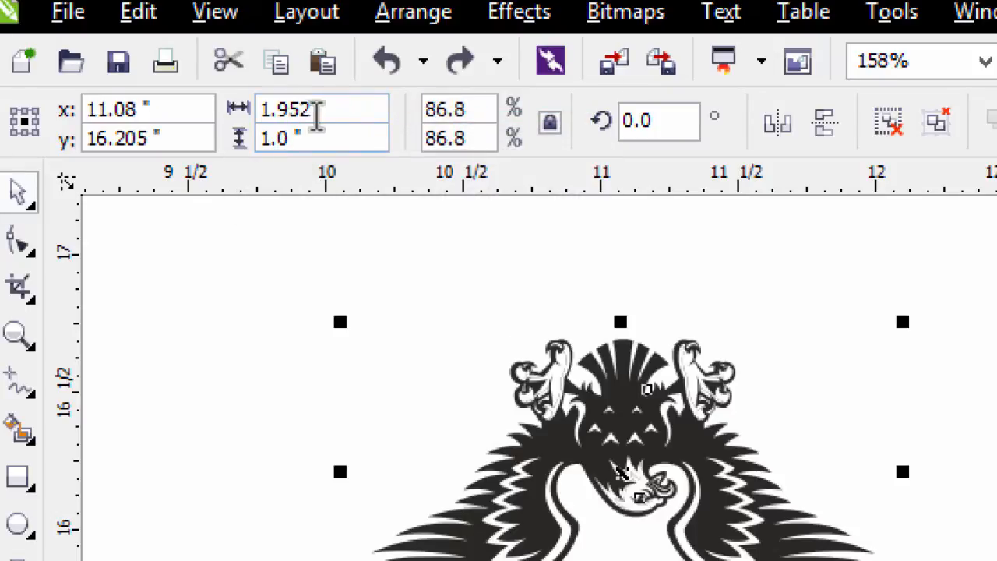
pyautogui.moveTo(343, 117)
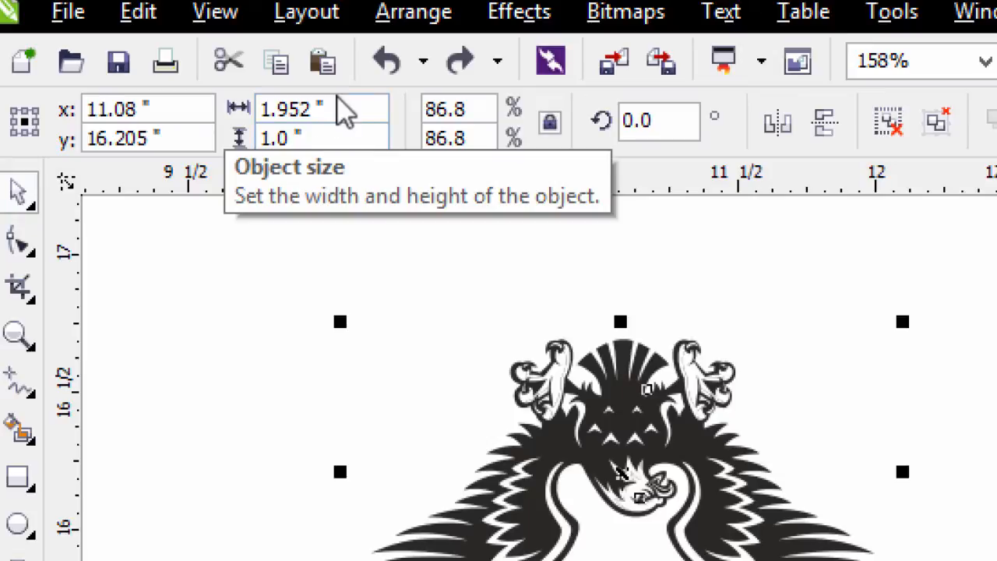
pyautogui.click(285, 109)
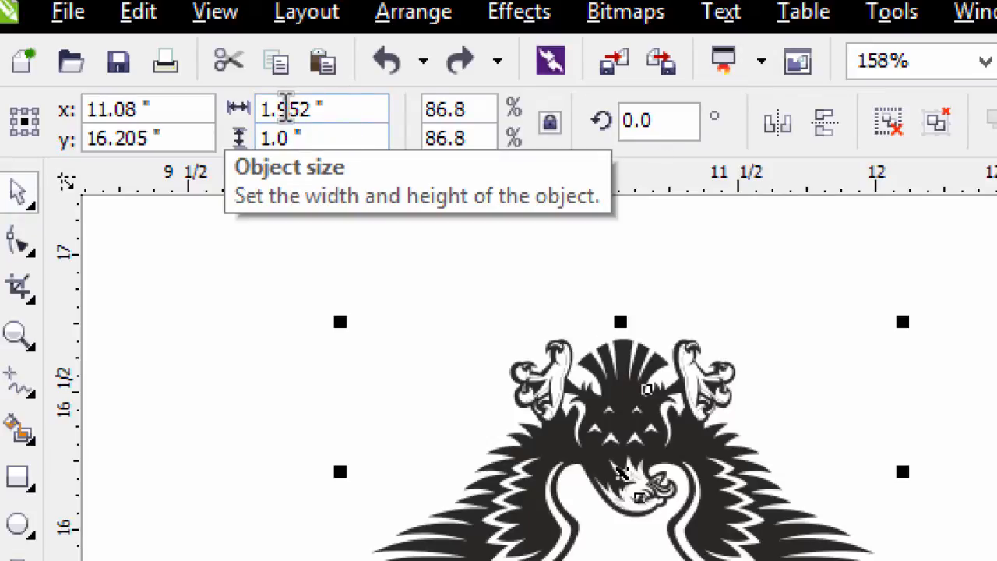
pyautogui.moveTo(352, 117)
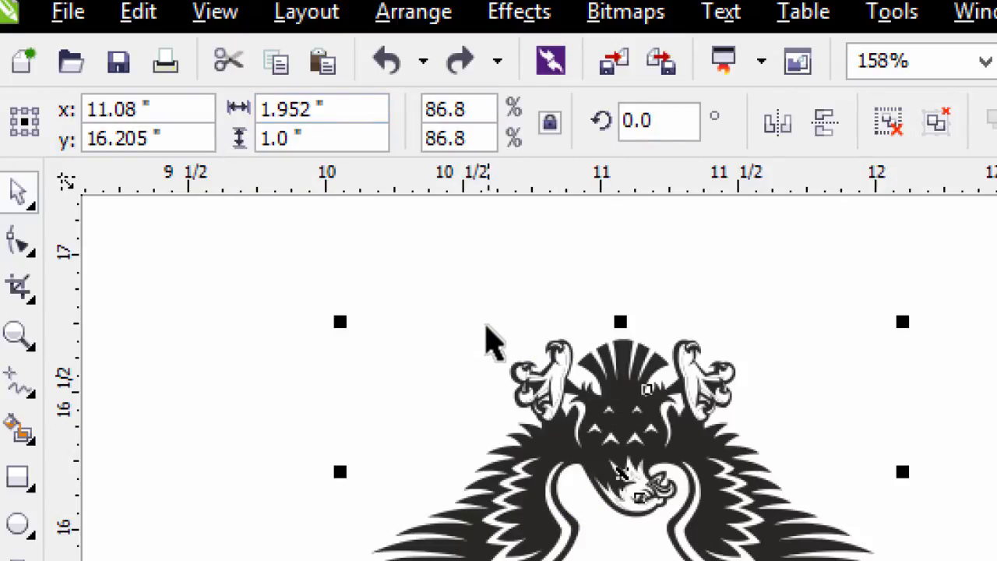
pyautogui.moveTo(402, 191)
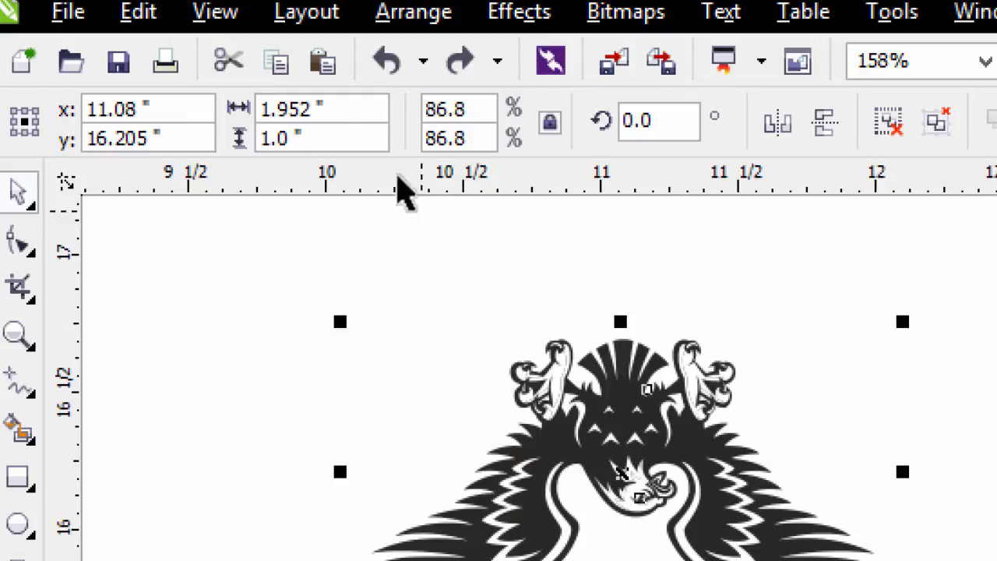
pyautogui.click(320, 109)
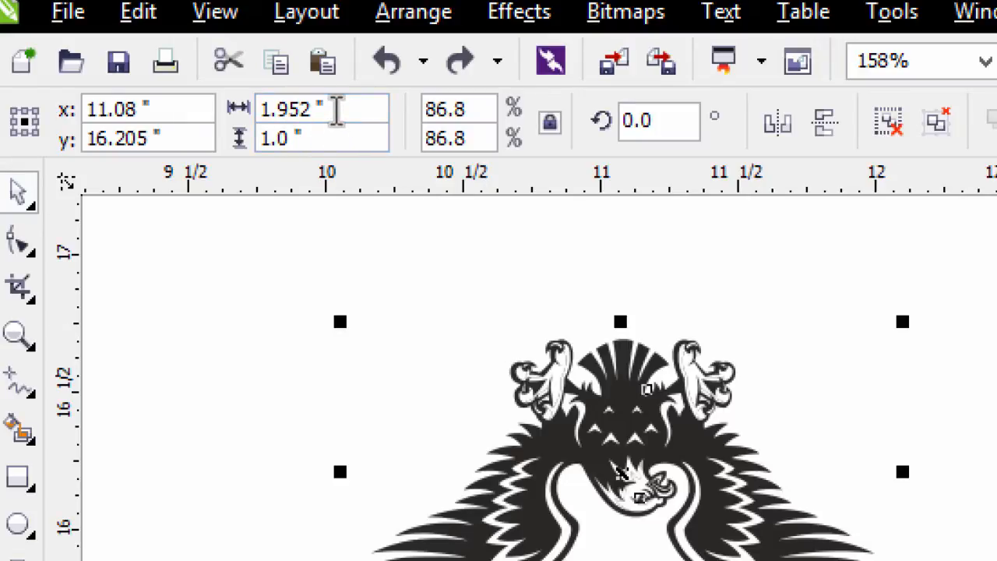
pyautogui.moveTo(374, 109)
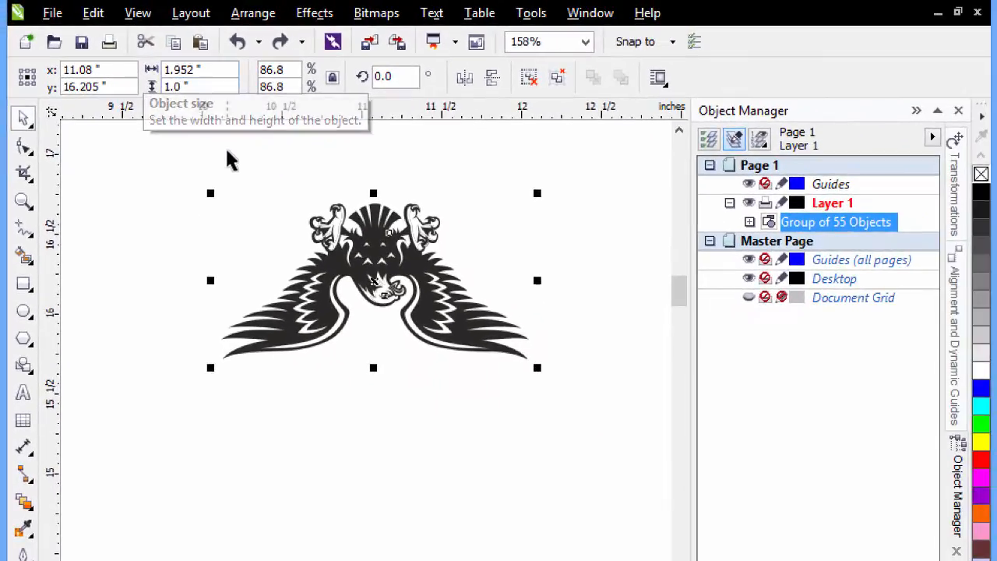
pyautogui.moveTo(240, 189)
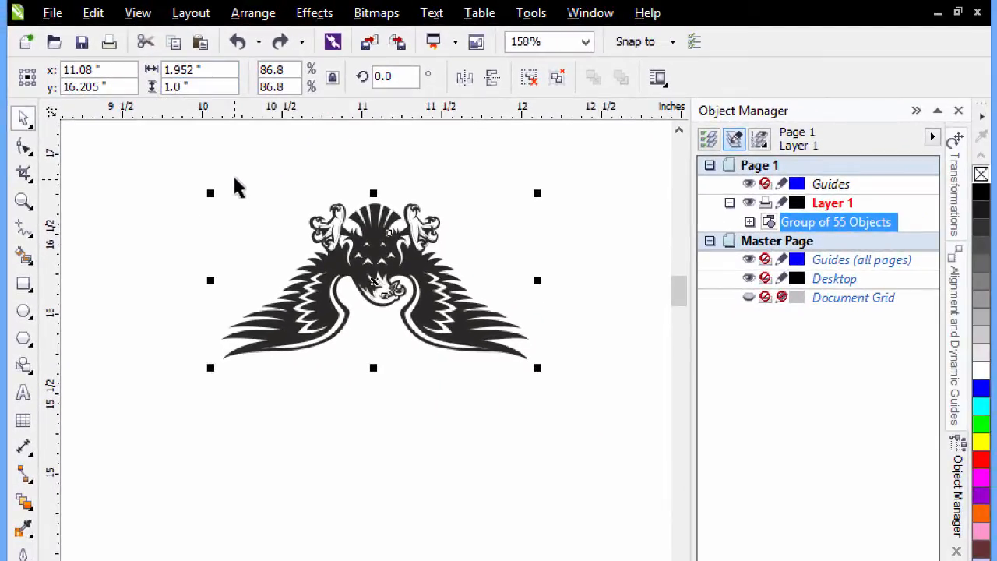
pyautogui.moveTo(497, 296)
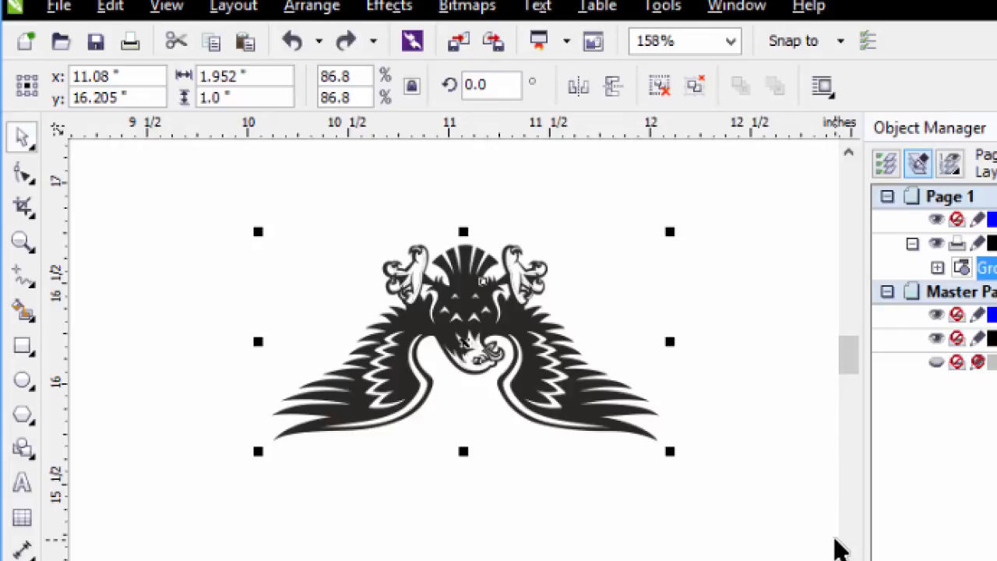
# Step: Open print setup for the Trotec Engraver v10.2.0 and move the dialog to reveal the logo
pyautogui.click(59, 6)
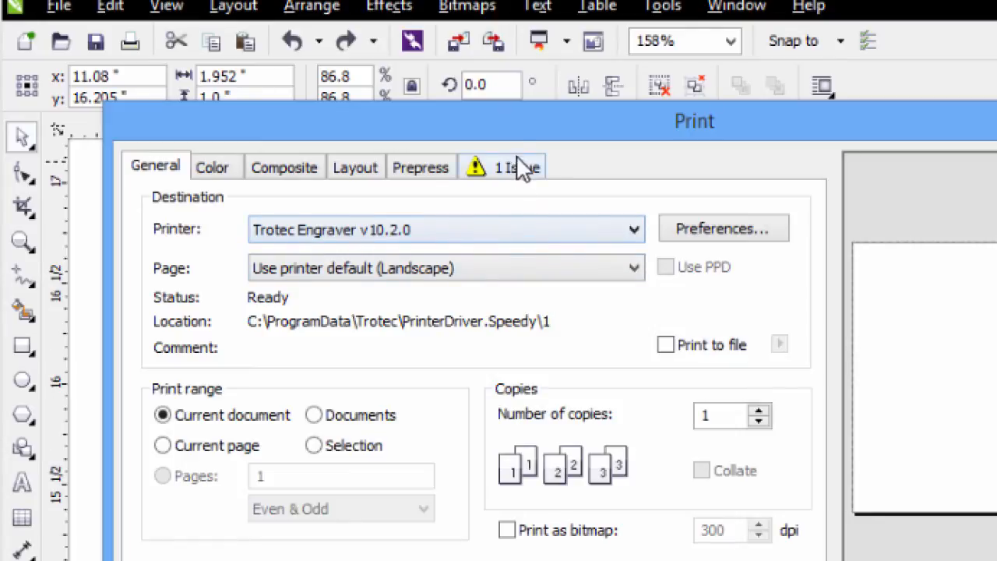
pyautogui.moveTo(693, 121); pyautogui.dragTo(641, 359)
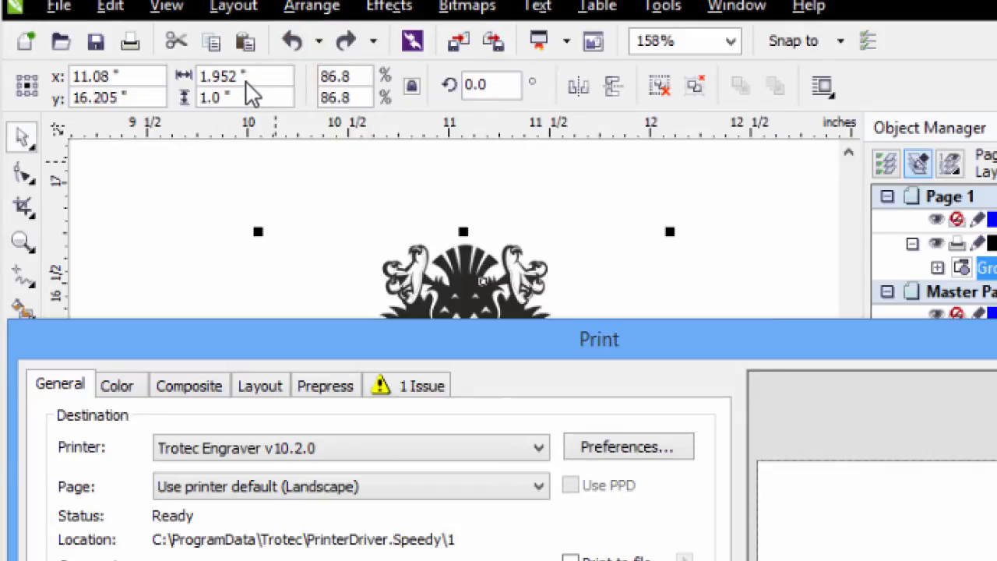
pyautogui.moveTo(249, 92)
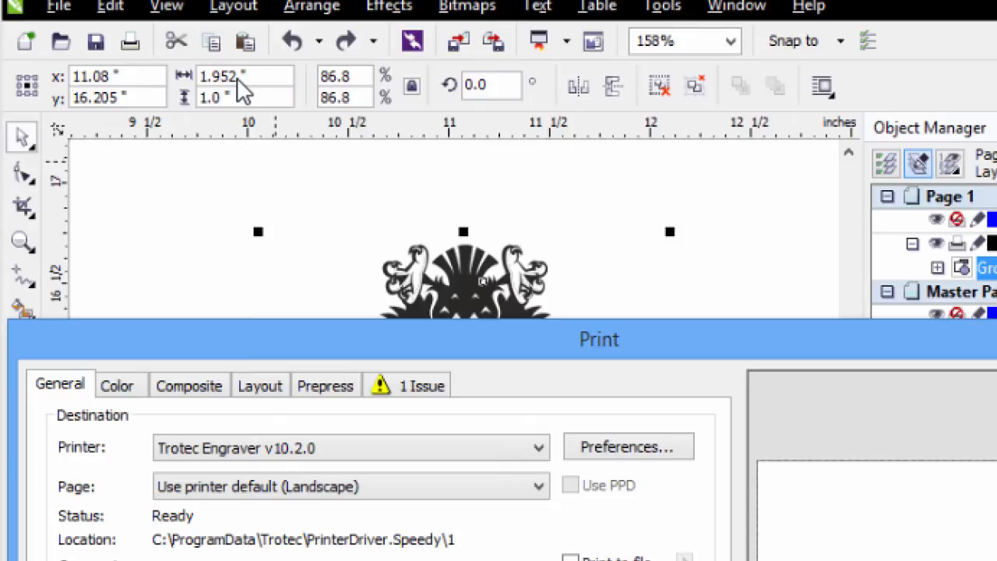
pyautogui.moveTo(226, 82)
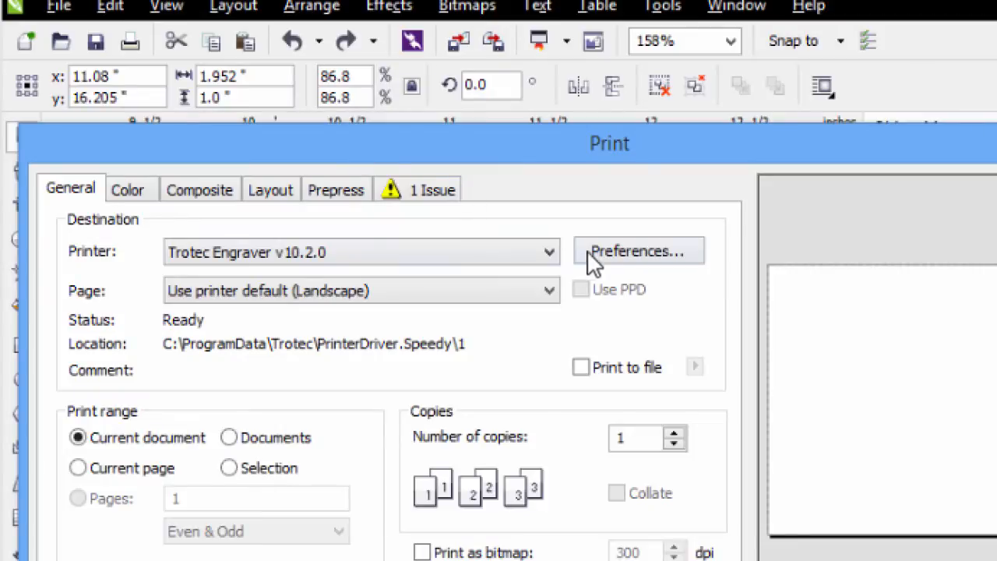
# Step: Set the engraver job size to 1.962 by 1.01 inches and open the material database
pyautogui.click(639, 251)
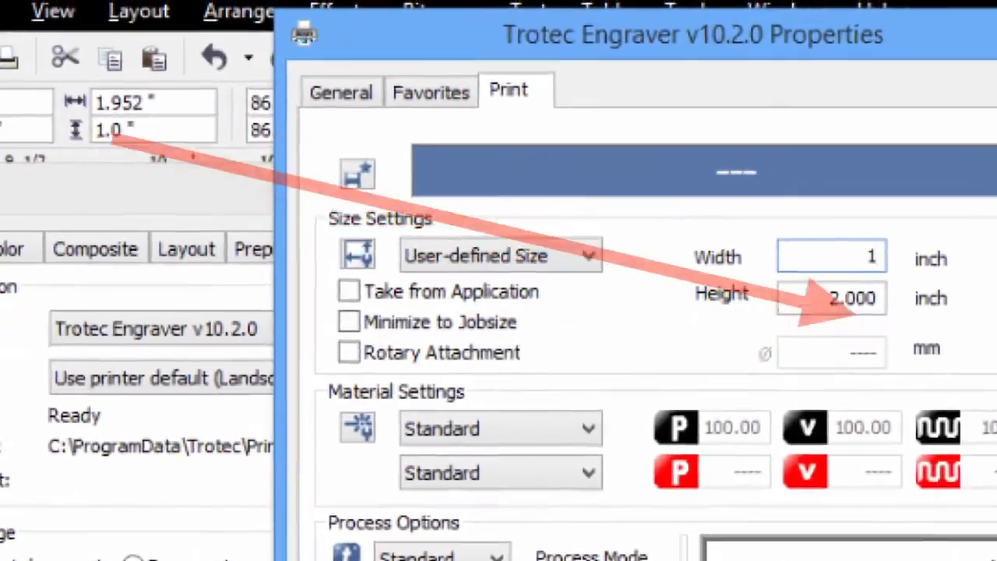
pyautogui.write('1.962')
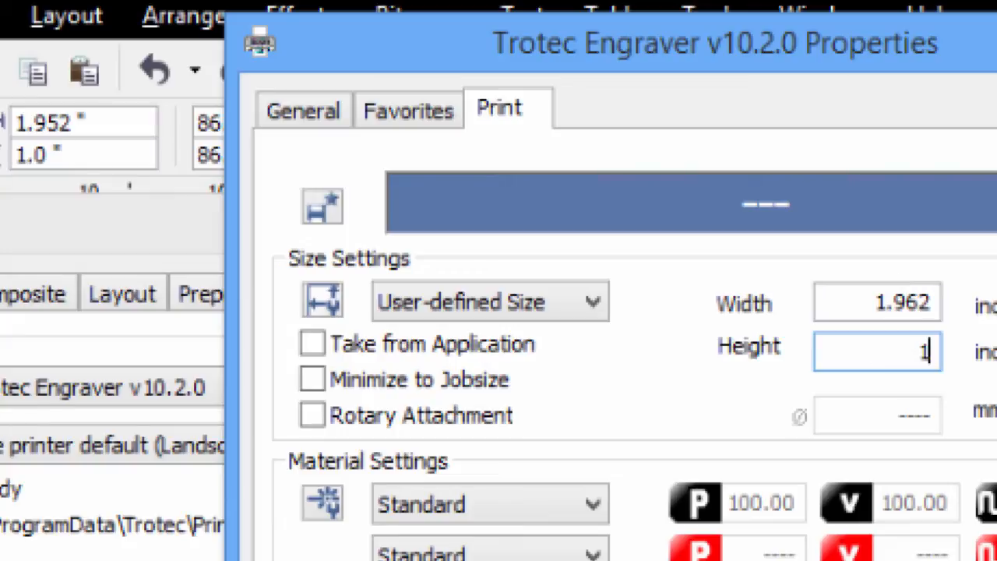
pyautogui.write('.01')
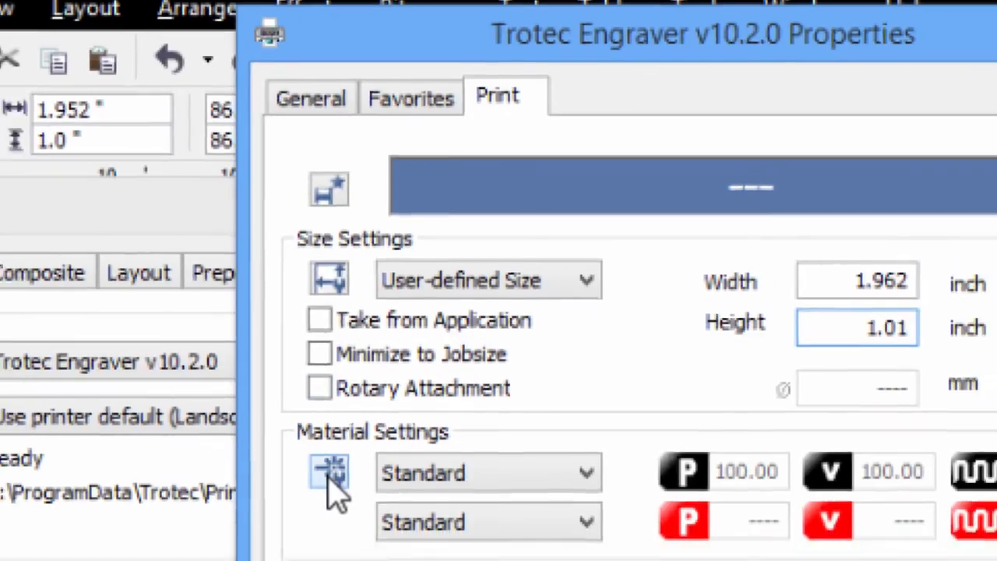
pyautogui.click(328, 474)
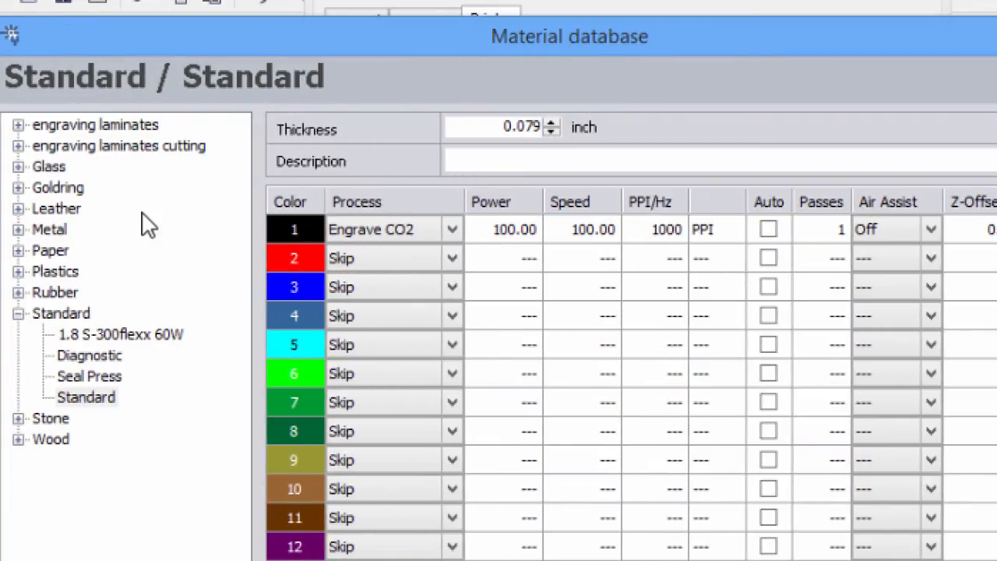
pyautogui.moveTo(541, 241)
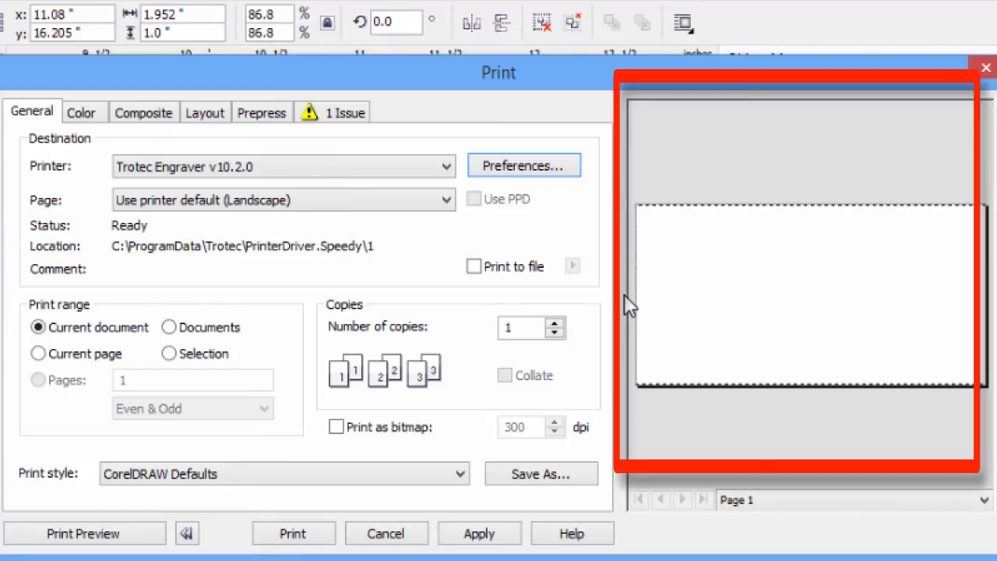
pyautogui.moveTo(944, 353)
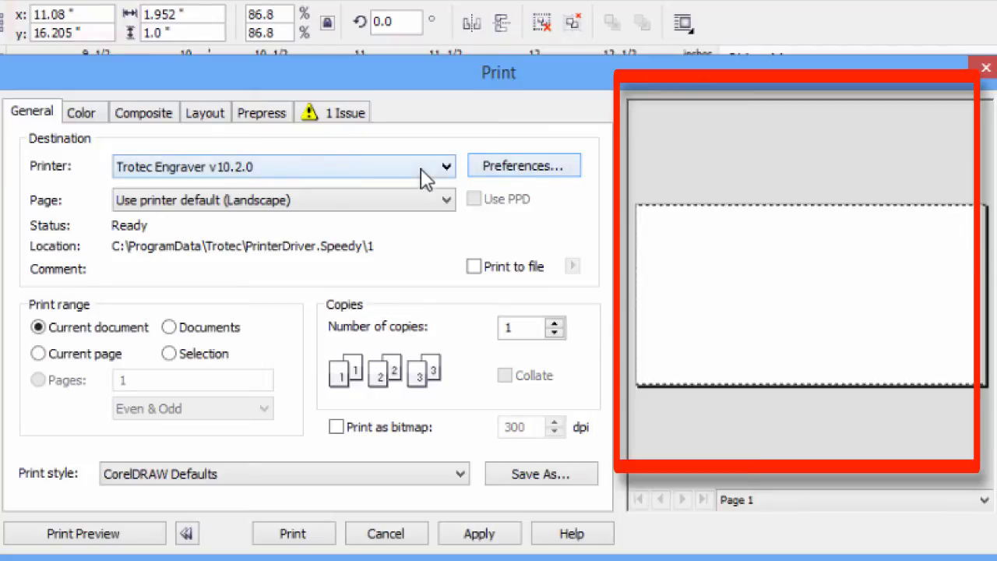
# Step: Reposition the eagle to the page center and send the job to the engraver
pyautogui.click(205, 112)
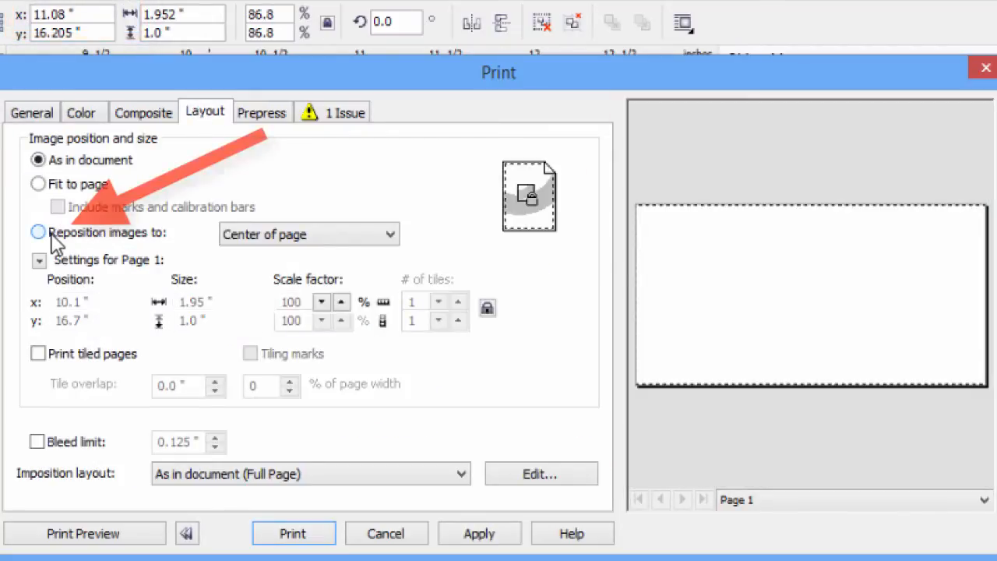
pyautogui.click(37, 232)
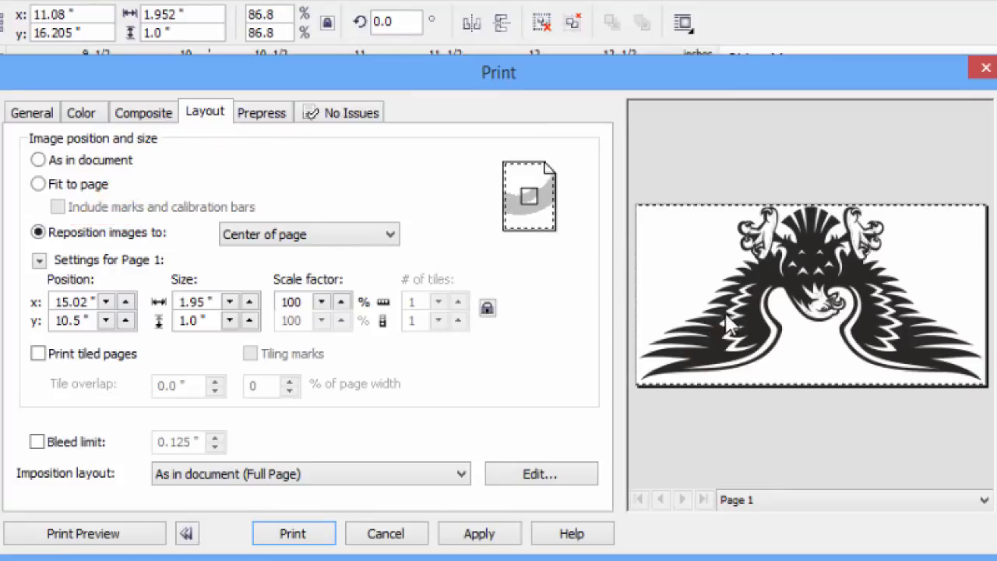
pyautogui.moveTo(74, 113)
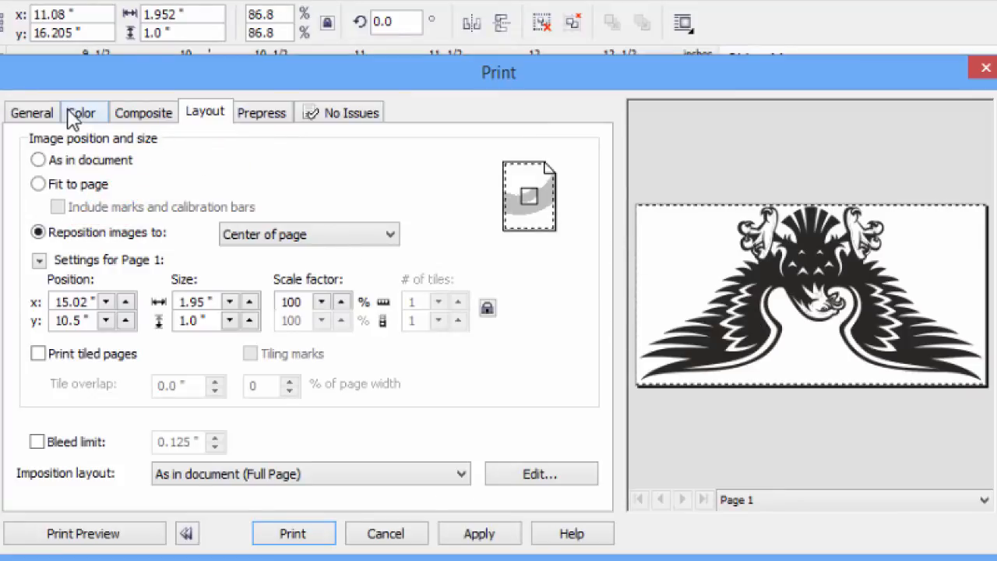
pyautogui.click(32, 112)
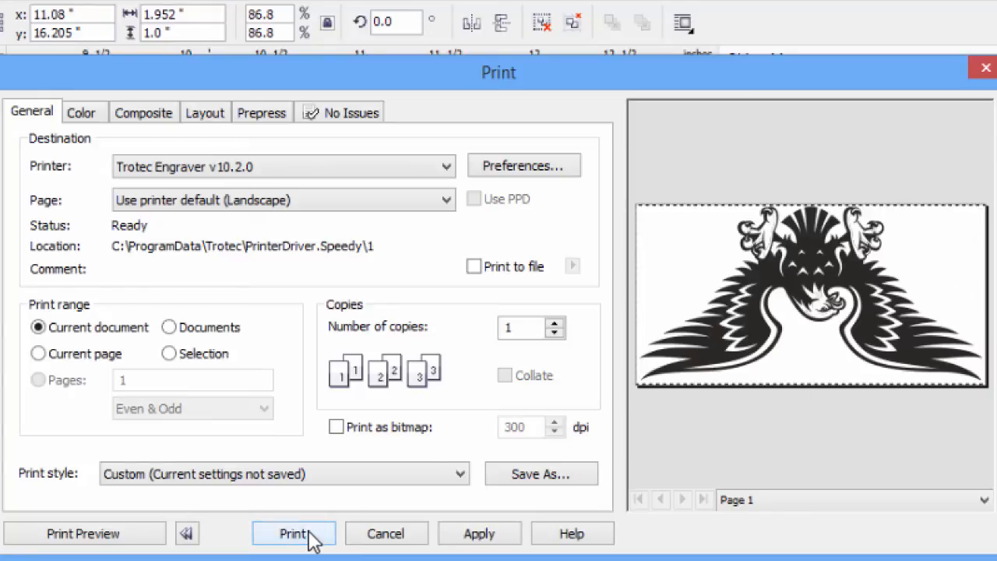
pyautogui.click(292, 533)
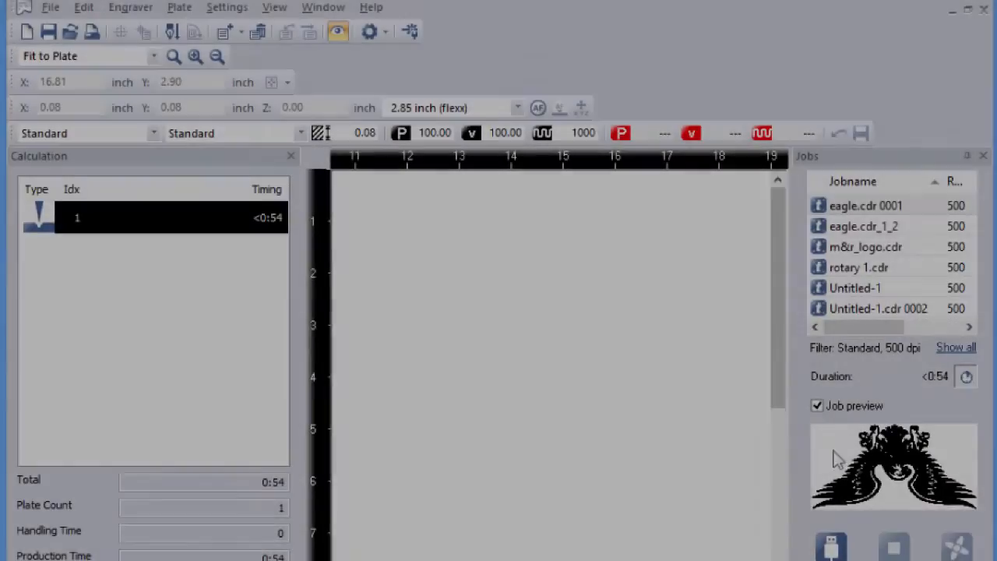
pyautogui.moveTo(754, 370)
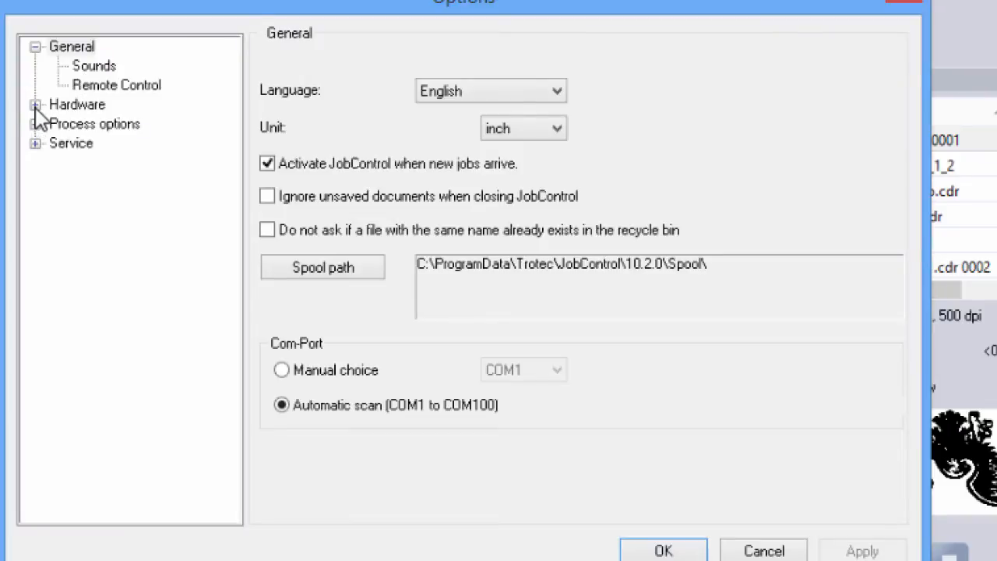
# Step: In Hardware > Accessories, enable the rotary attachment with a 3.2-inch diameter
pyautogui.click(36, 103)
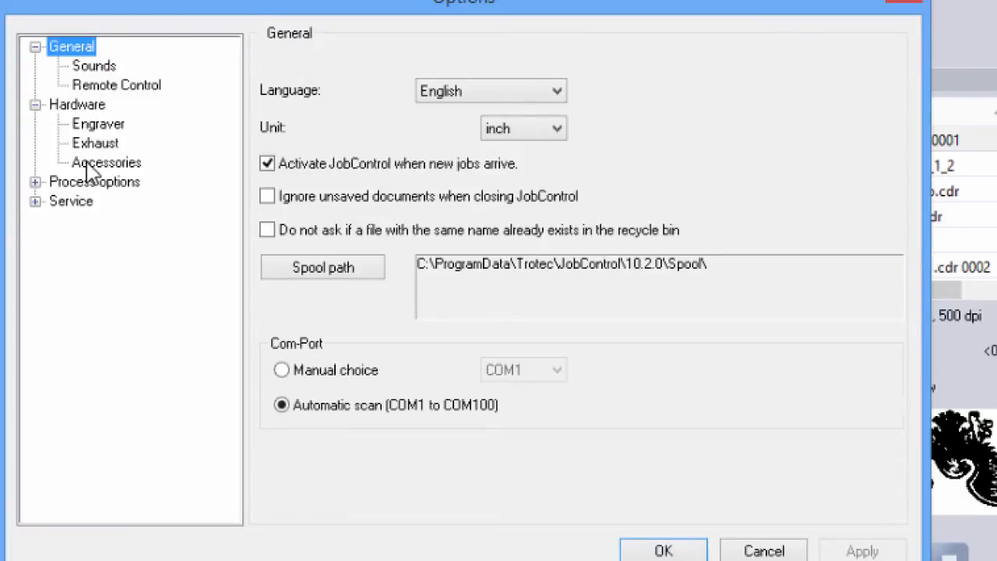
pyautogui.click(106, 162)
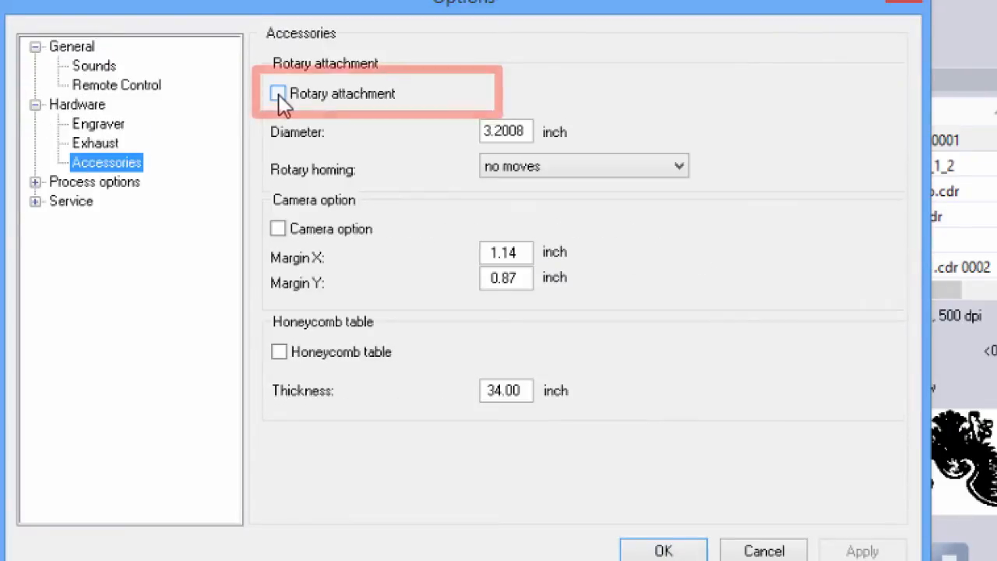
pyautogui.click(277, 93)
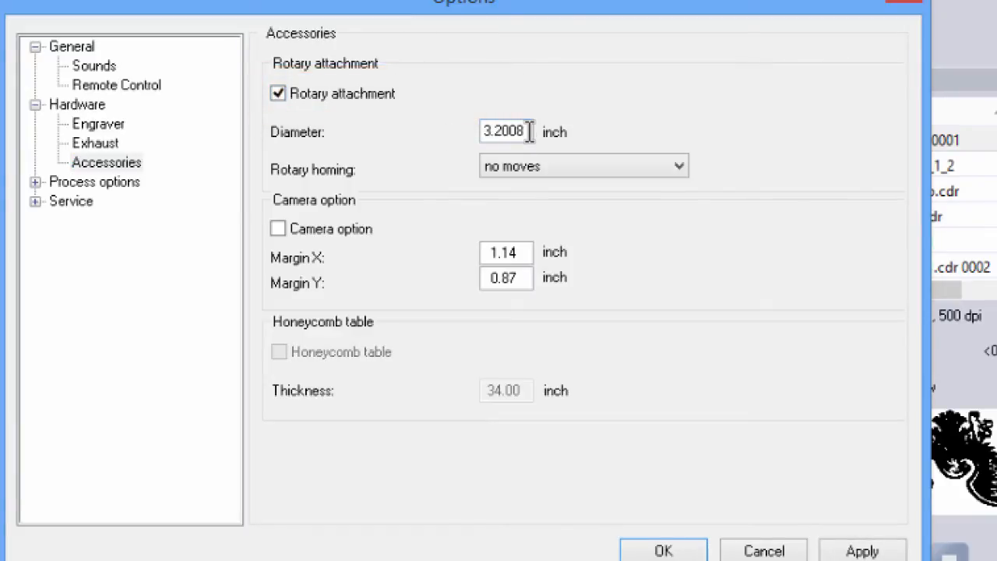
pyautogui.tripleClick(506, 131)
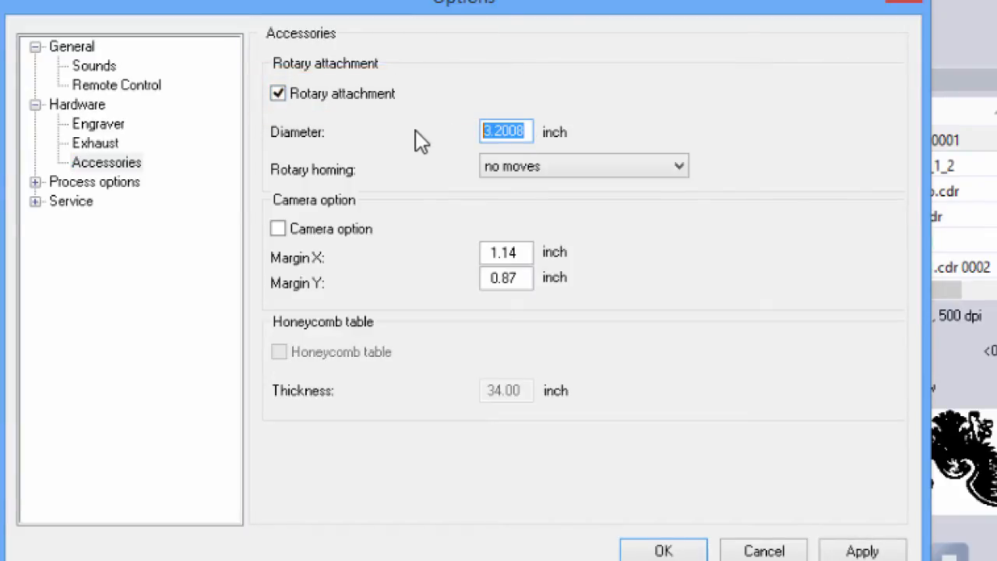
pyautogui.write('3')
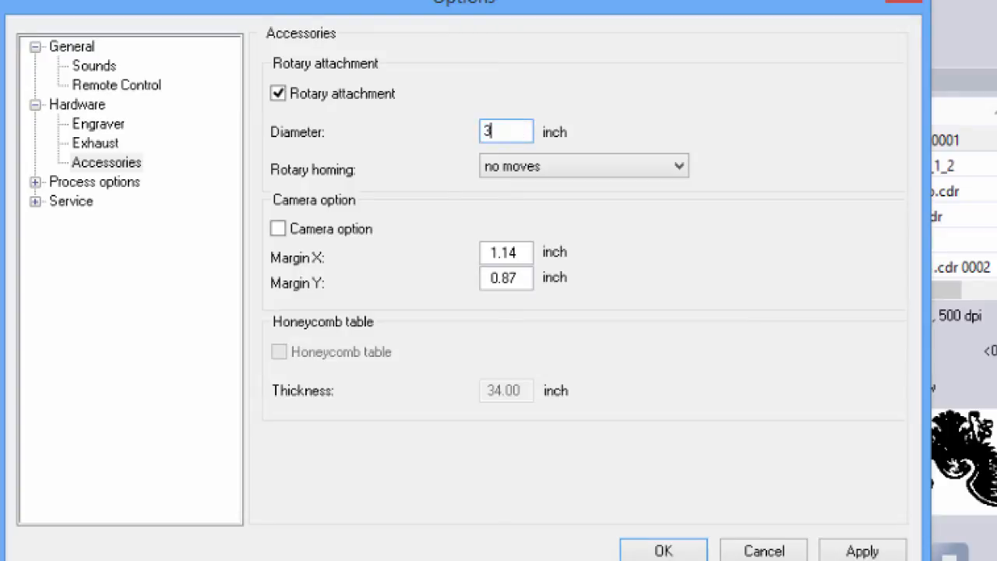
pyautogui.write('.2')
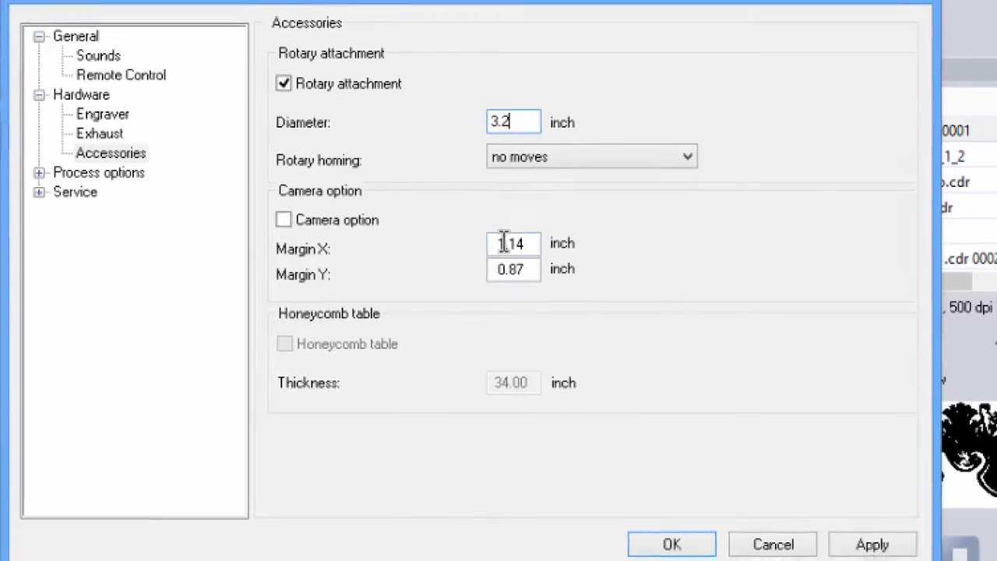
pyautogui.click(671, 544)
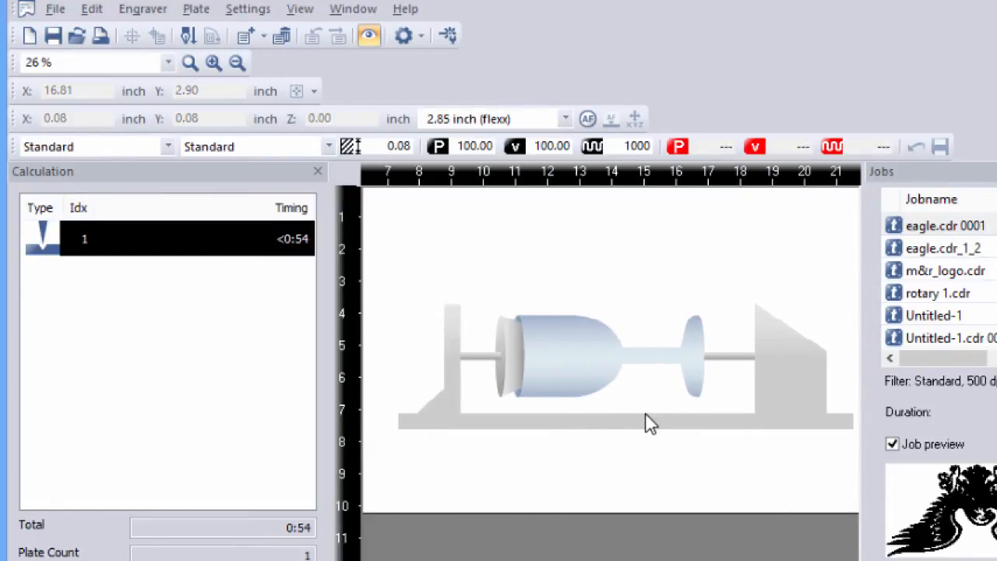
pyautogui.moveTo(695, 400)
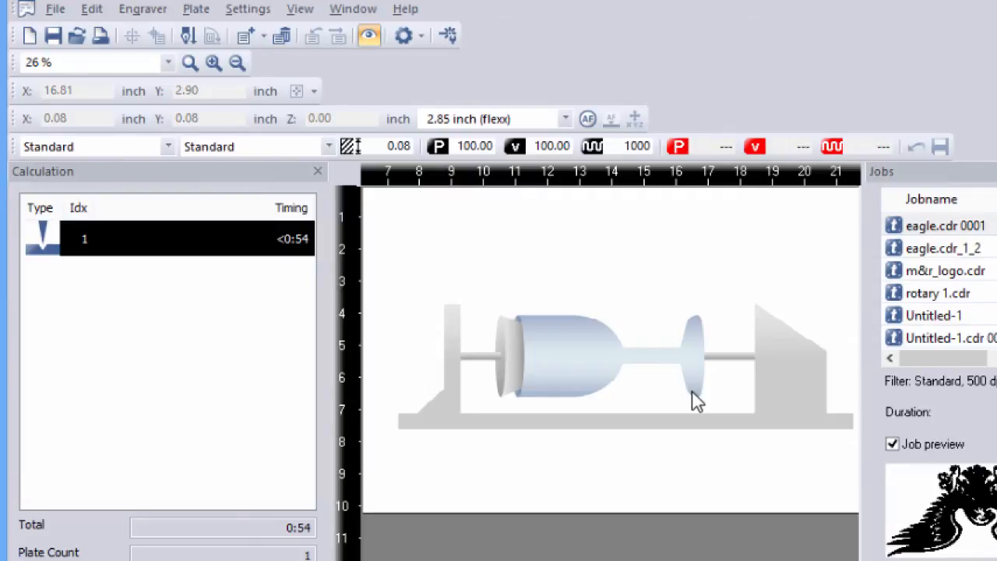
pyautogui.moveTo(675, 361)
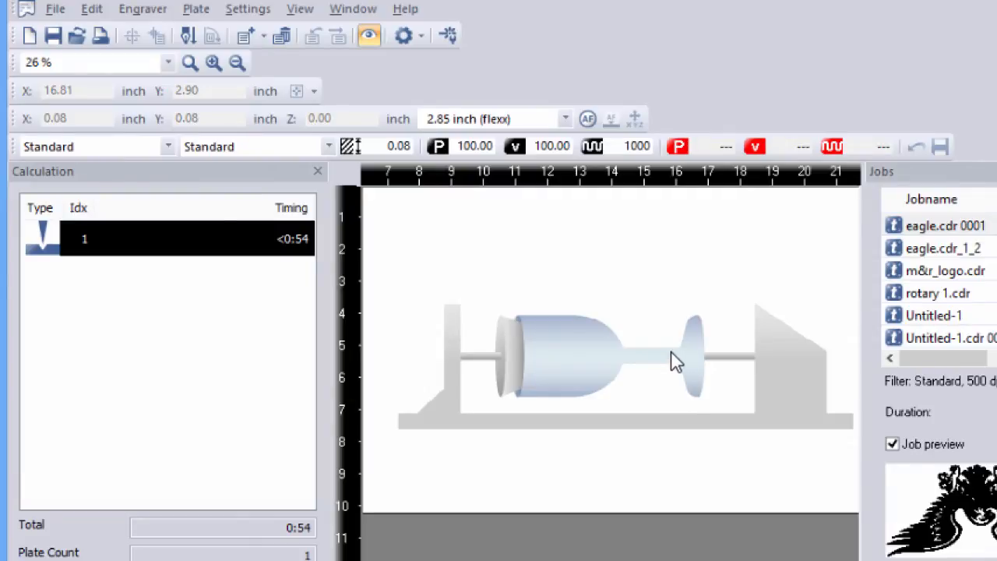
pyautogui.moveTo(935, 374)
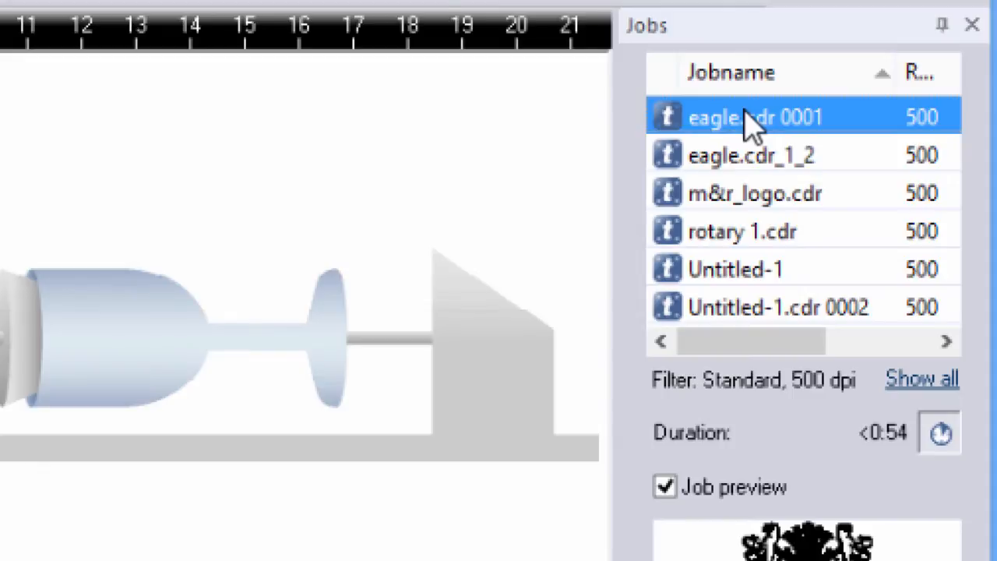
# Step: Drag eagle.cdr 0001 from the job list onto the plate above the glass
pyautogui.moveTo(756, 117); pyautogui.dragTo(327, 214)
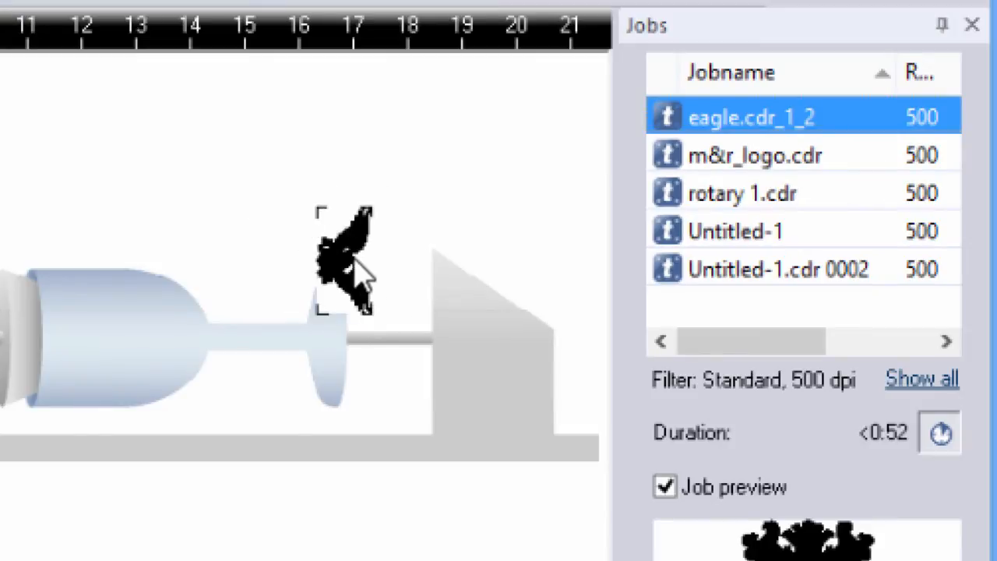
pyautogui.moveTo(491, 160)
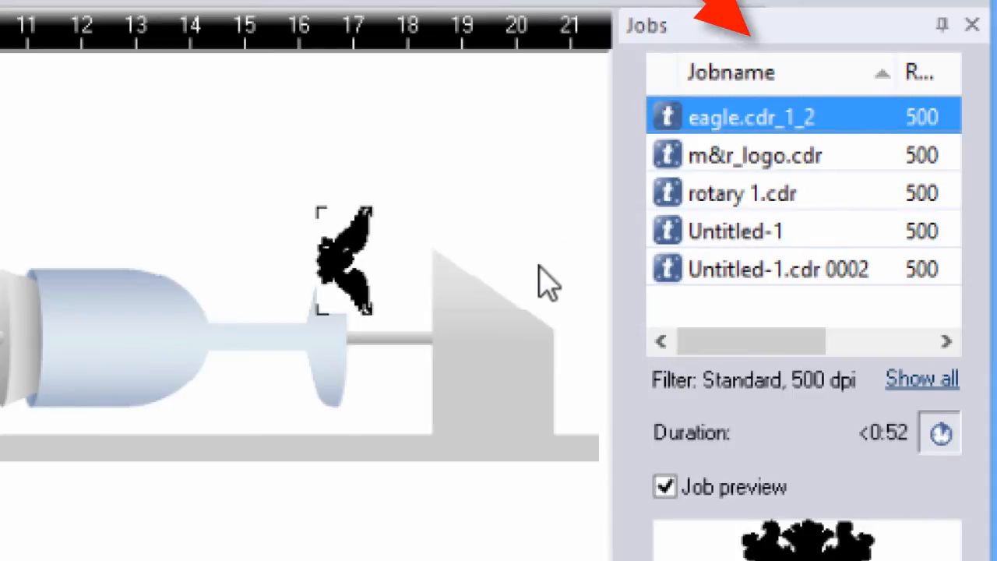
pyautogui.moveTo(355, 339)
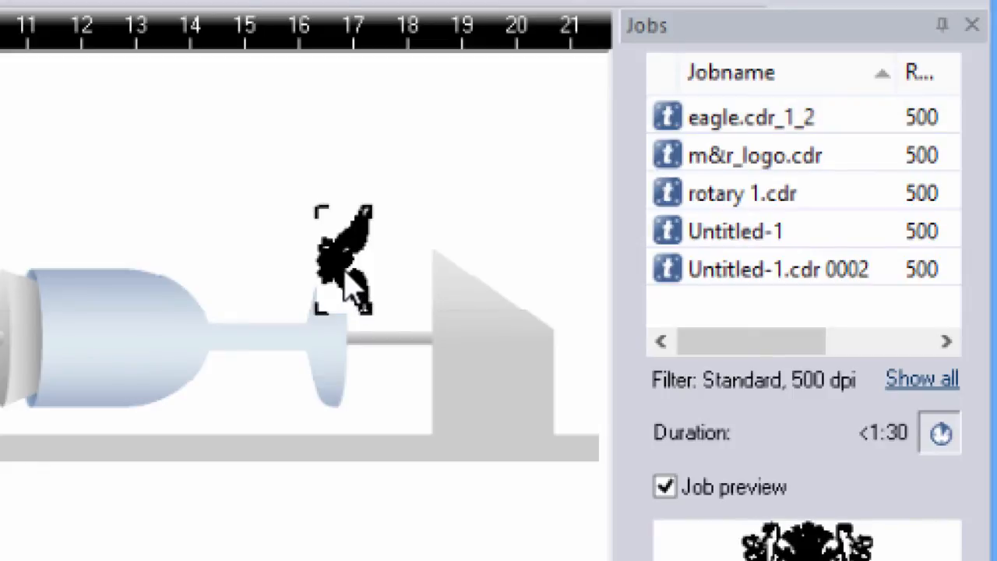
pyautogui.moveTo(339, 277)
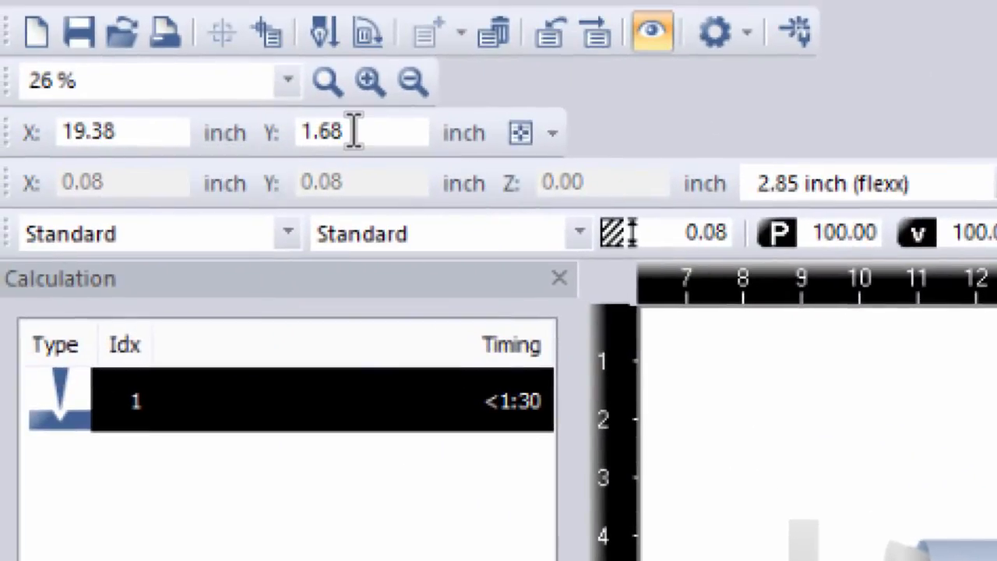
pyautogui.moveTo(117, 136)
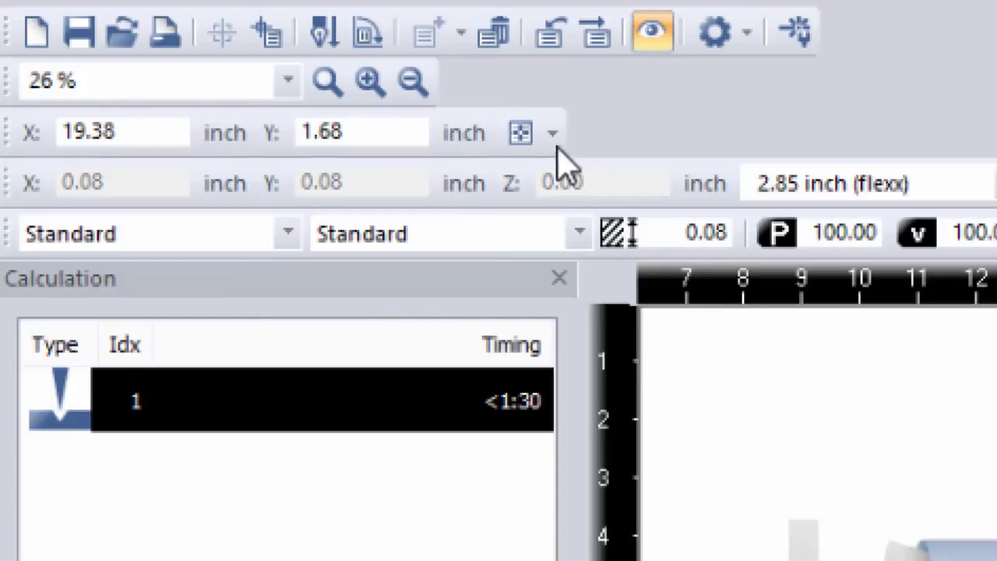
# Step: Enter 21.56 as the eagle job's X position, keeping Y at 0
pyautogui.click(553, 131)
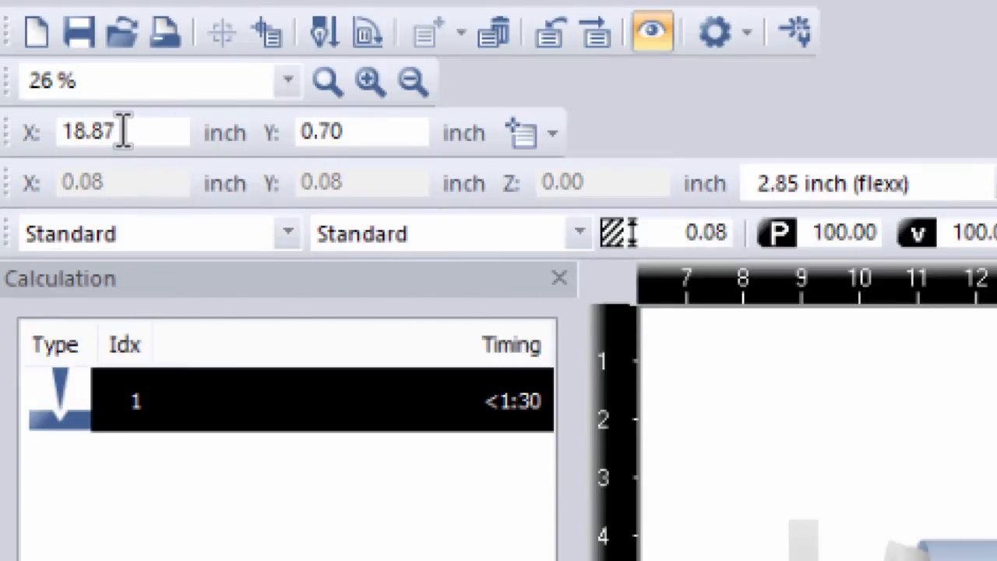
pyautogui.write('21')
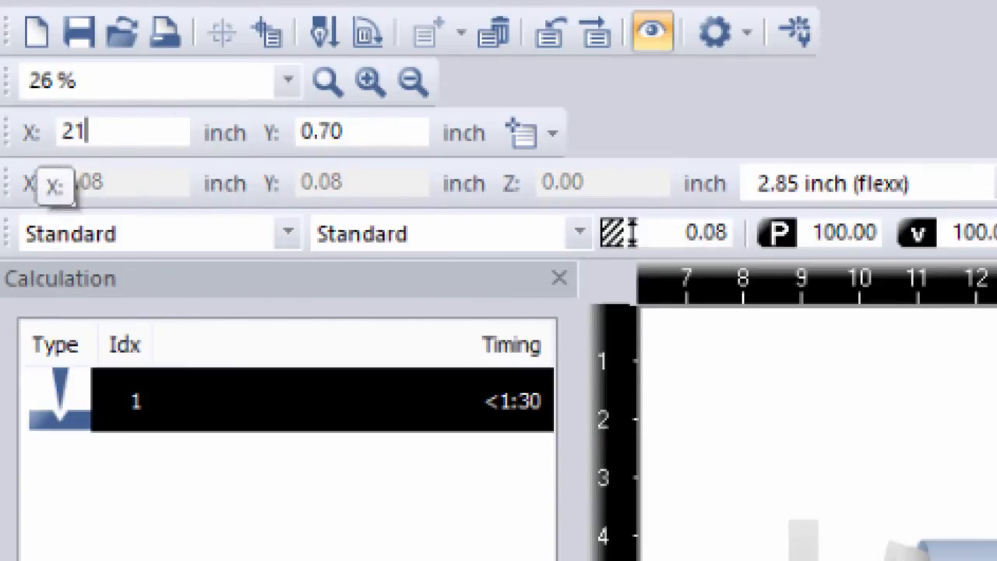
pyautogui.write('.56')
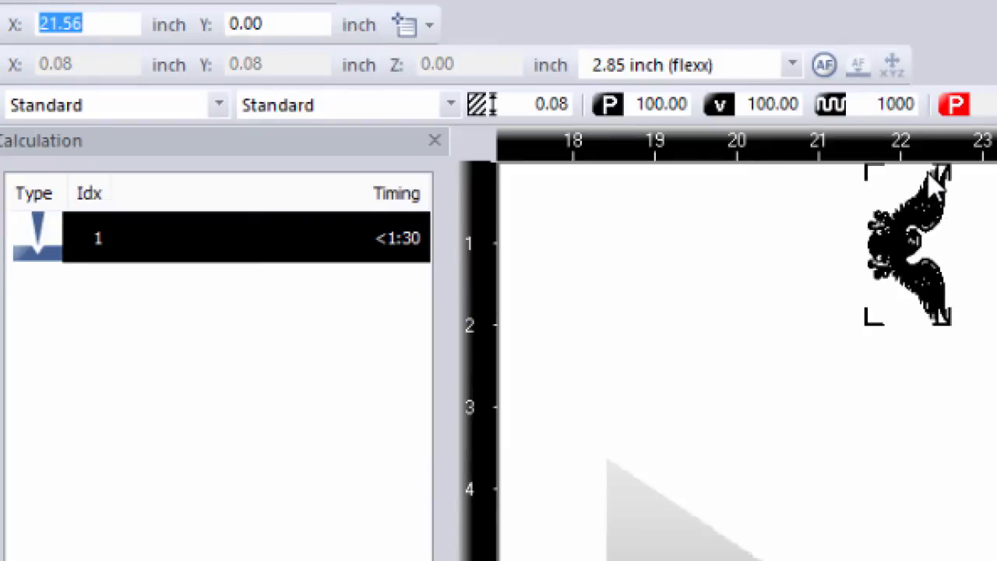
pyautogui.moveTo(943, 179)
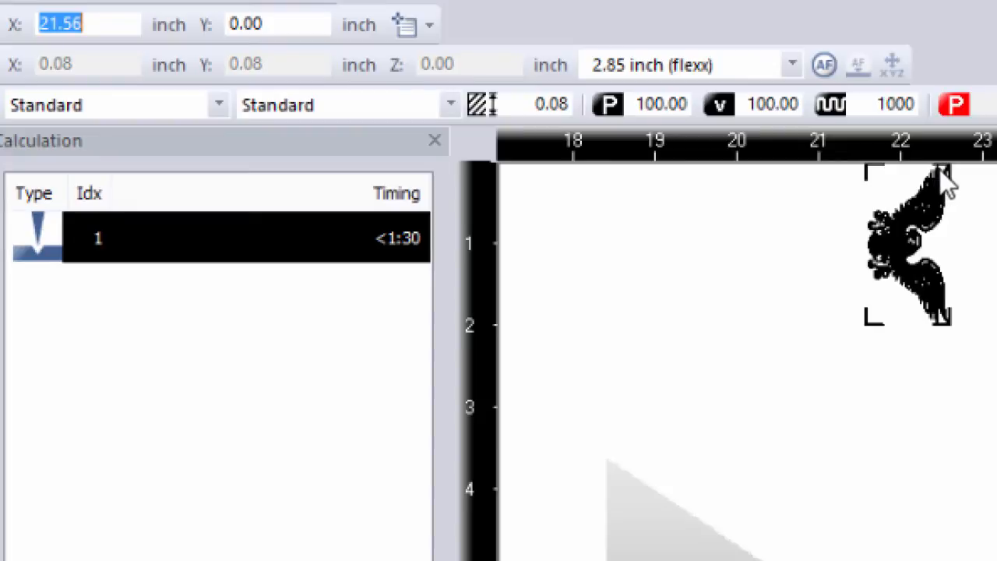
pyautogui.moveTo(943, 226)
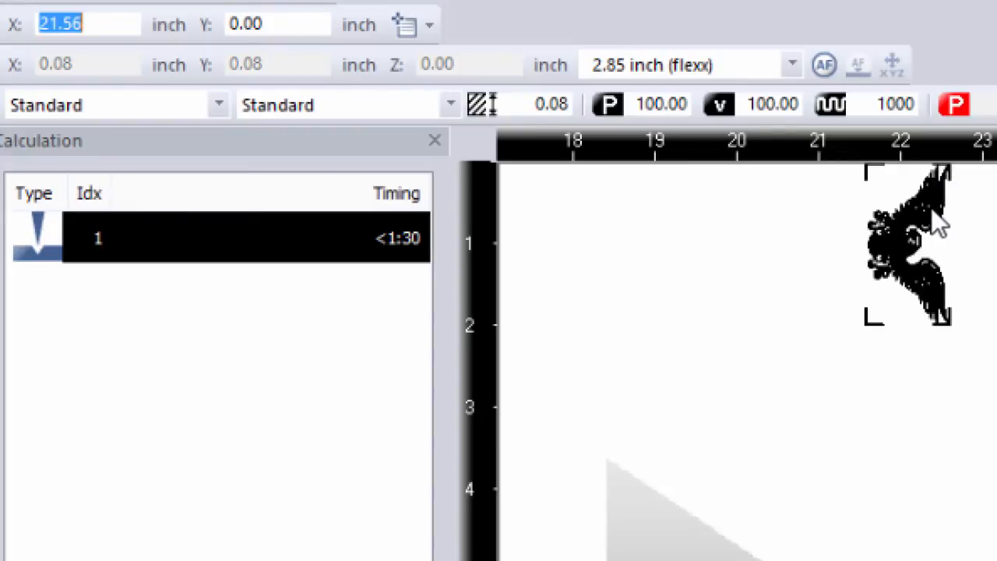
pyautogui.moveTo(939, 468)
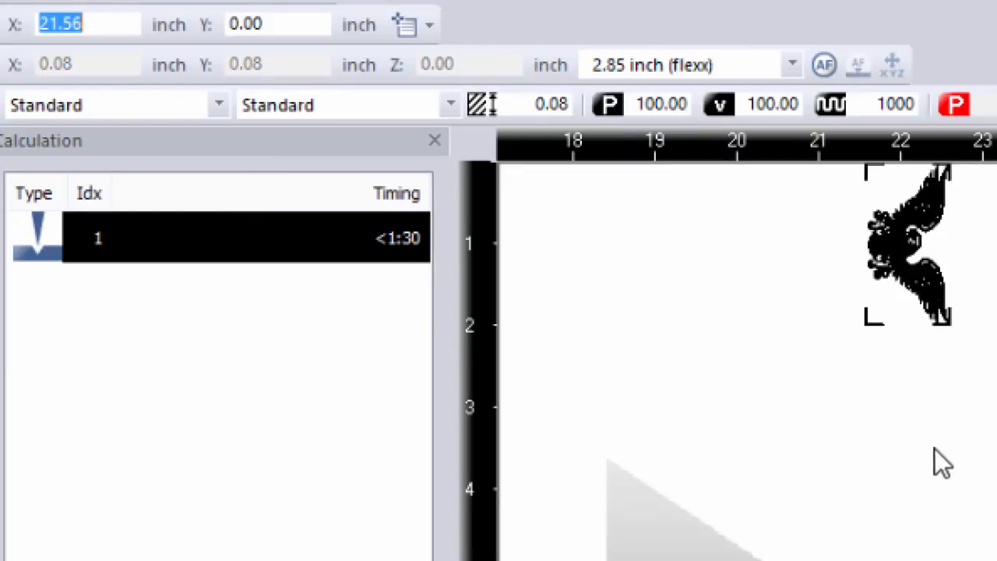
pyautogui.moveTo(931, 210)
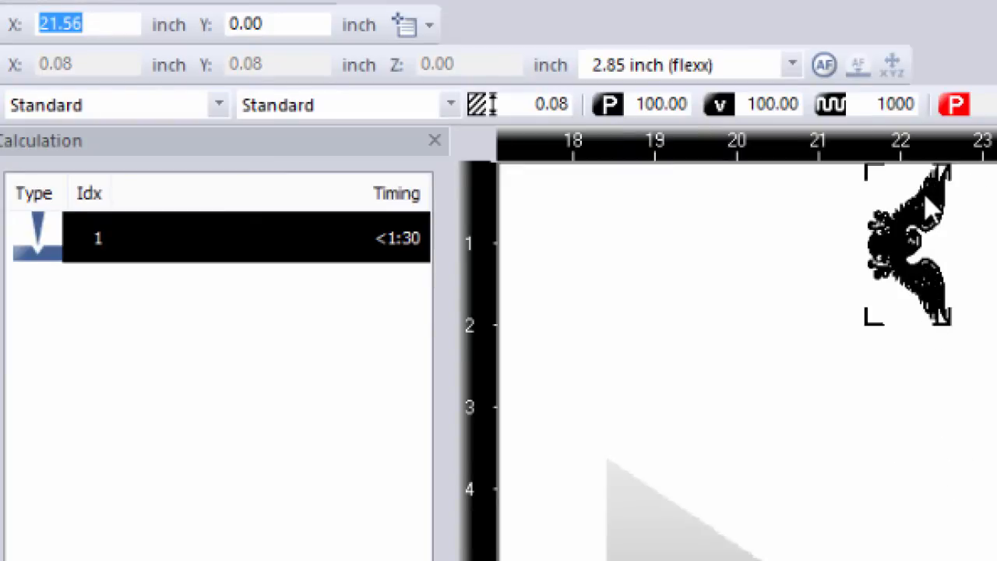
pyautogui.moveTo(908, 241); pyautogui.dragTo(907, 460)
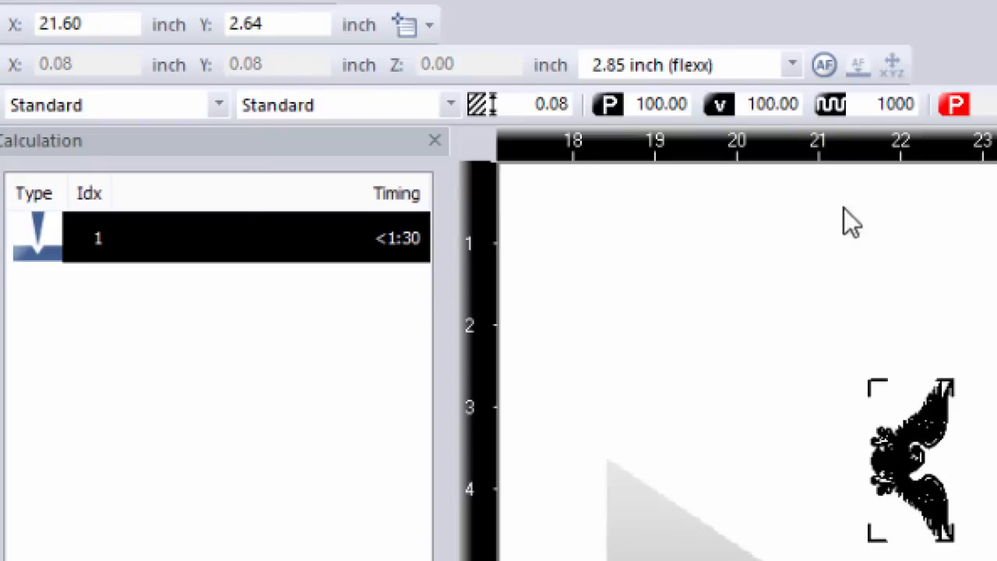
pyautogui.moveTo(932, 357)
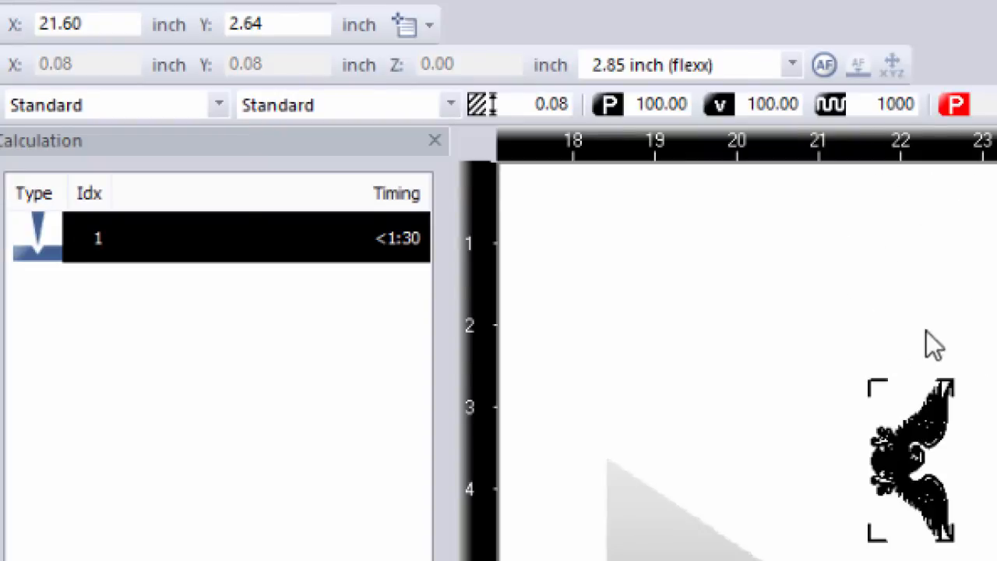
pyautogui.moveTo(920, 452)
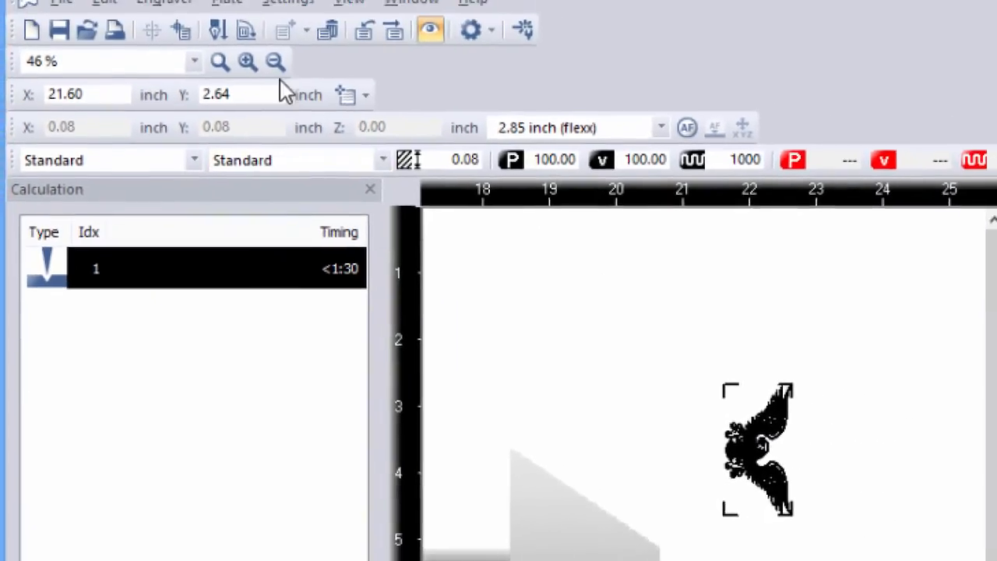
pyautogui.click(163, 13)
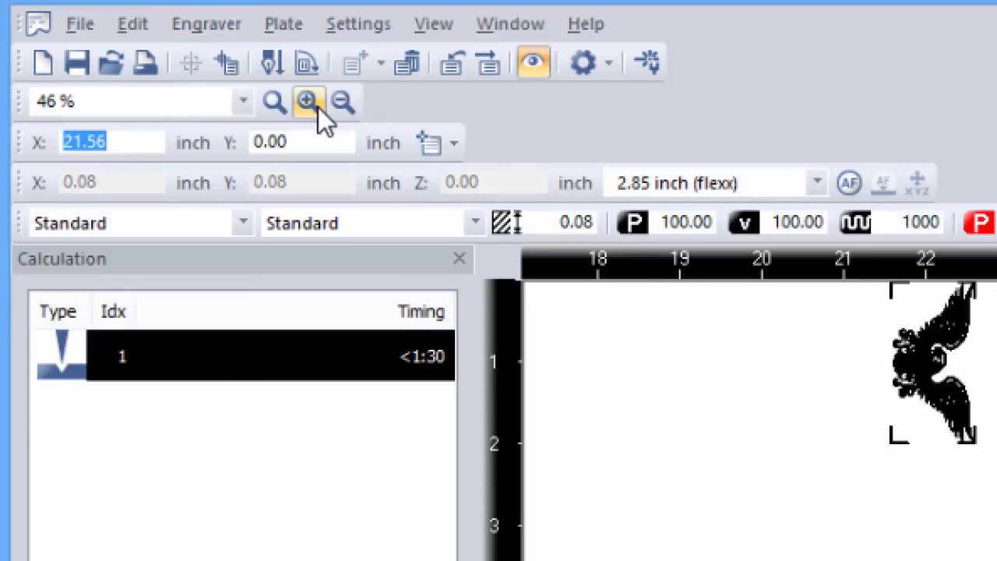
# Step: Duplicate the eagle job and zoom to fit the whole rotary plate
pyautogui.click(133, 24)
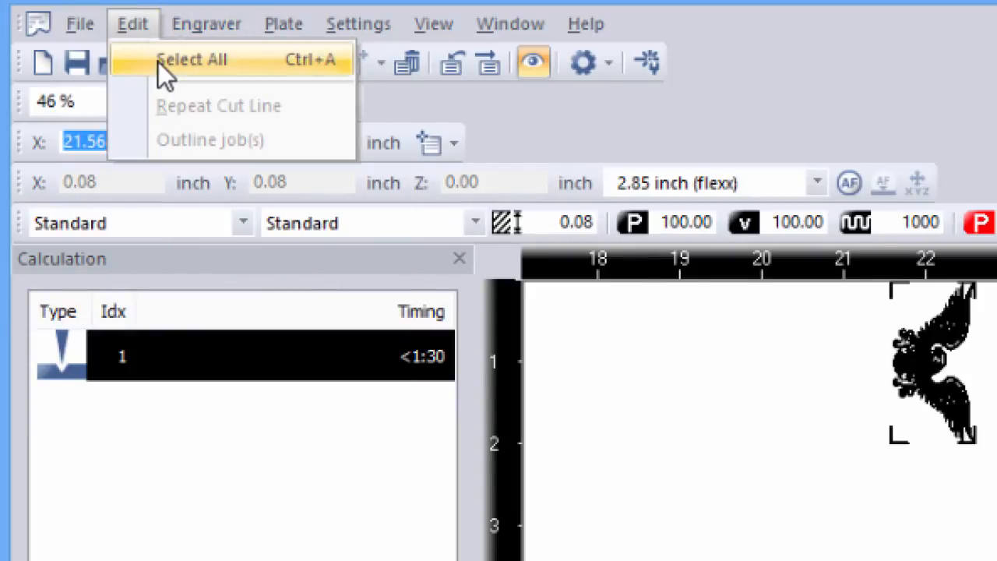
pyautogui.click(285, 23)
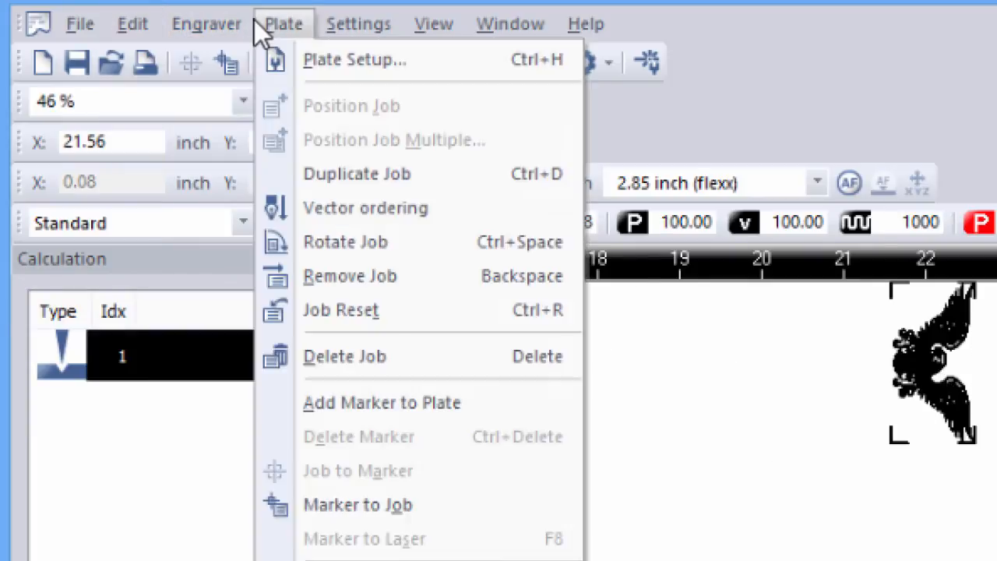
pyautogui.moveTo(333, 179)
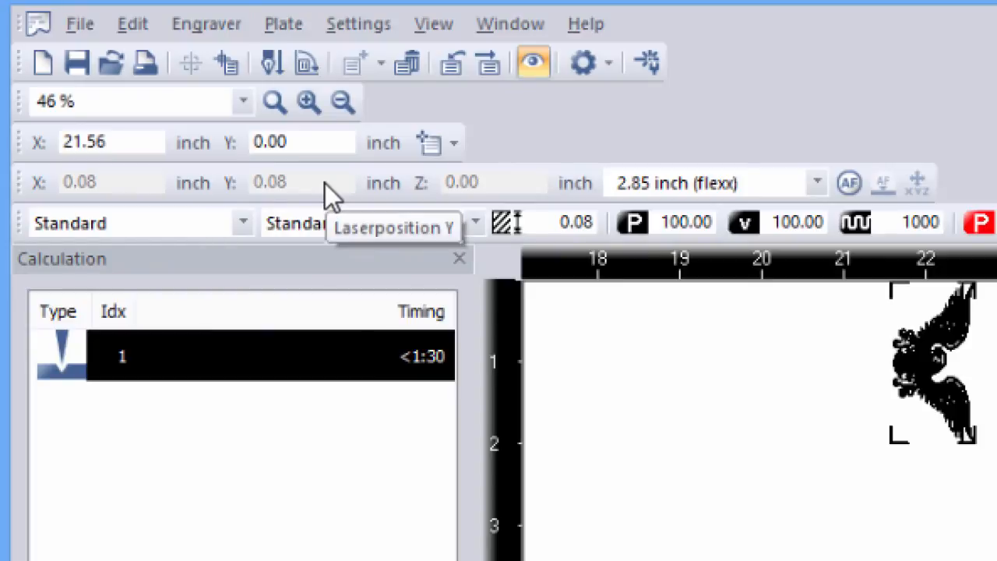
pyautogui.moveTo(971, 477)
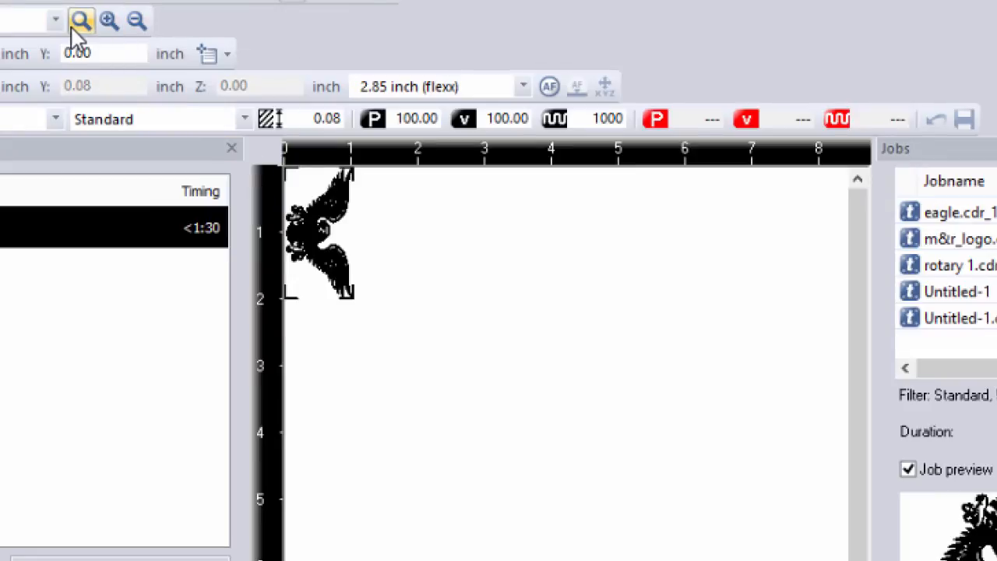
pyautogui.click(141, 29)
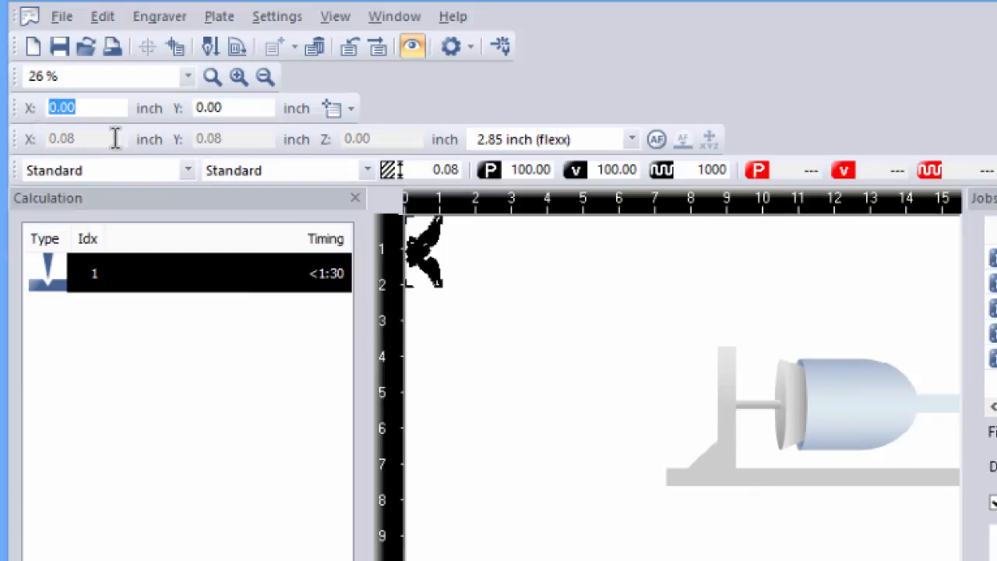
# Step: Dismiss the no-space warning, then move the copy to Y 2.50 and X 21.56
pyautogui.write('2')
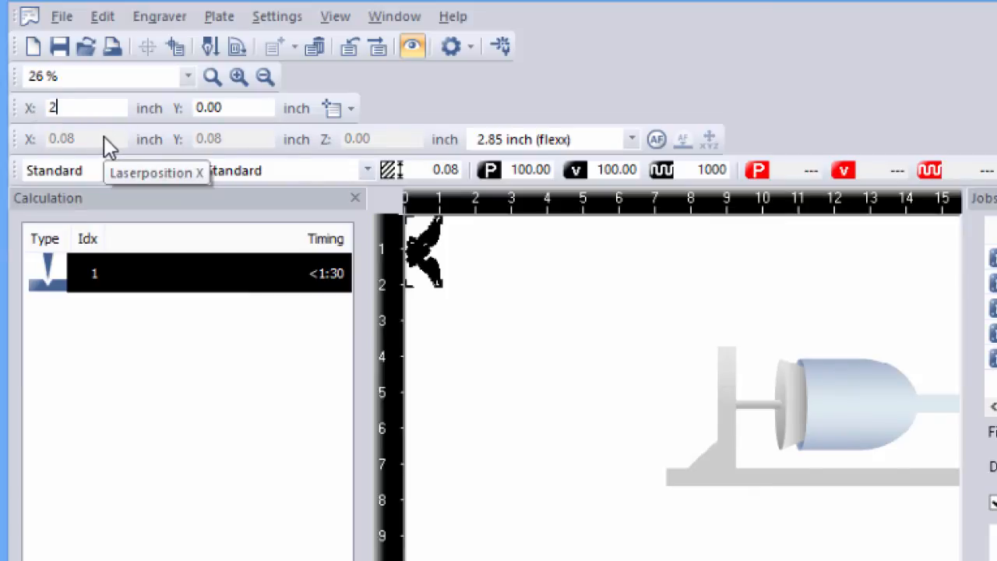
pyautogui.write('1.56')
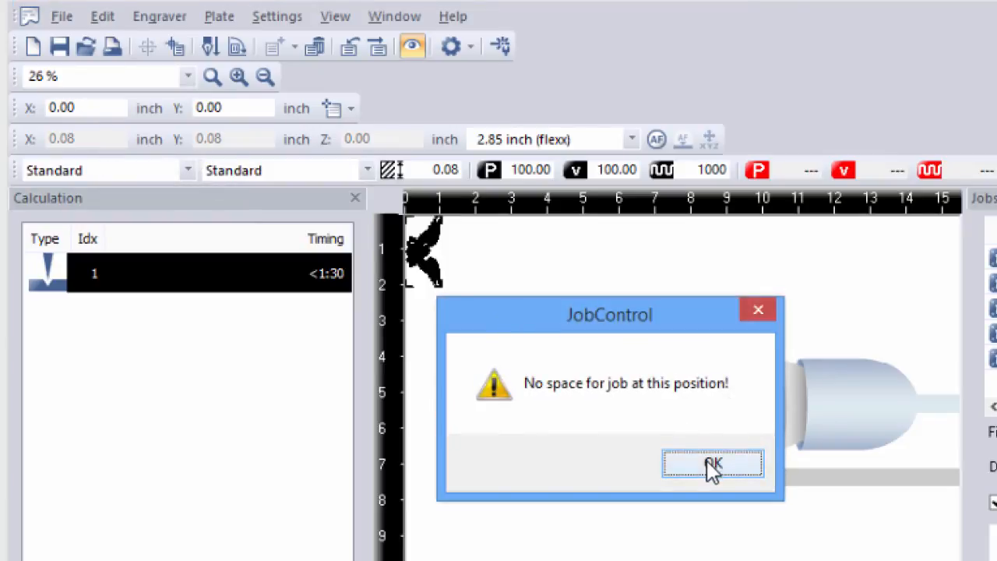
pyautogui.click(713, 463)
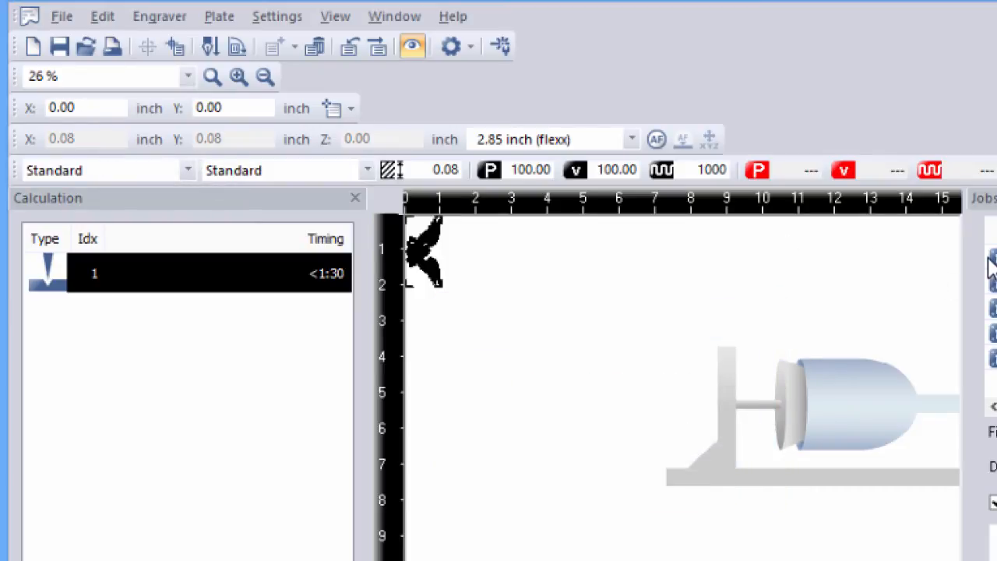
pyautogui.moveTo(91, 114)
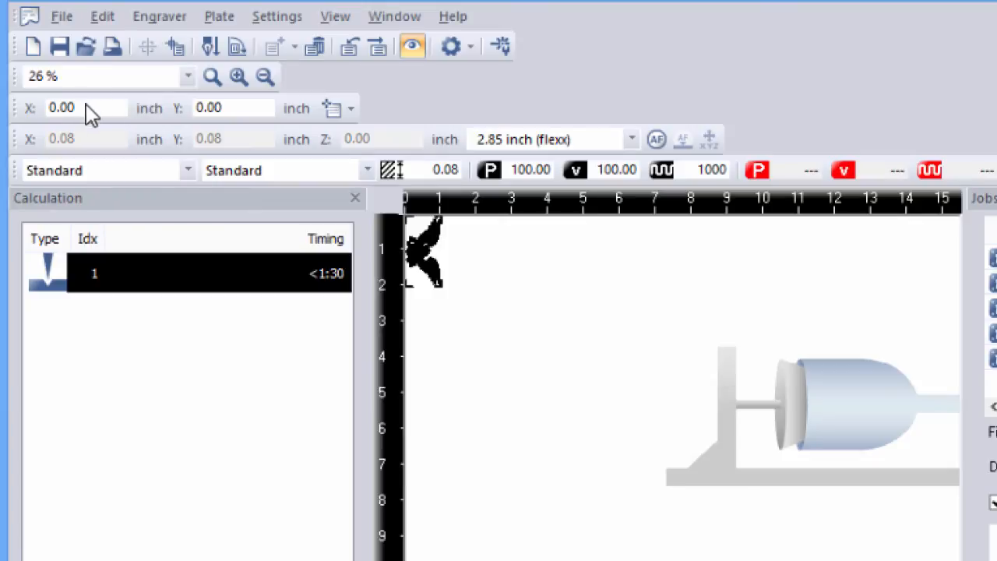
pyautogui.click(230, 108)
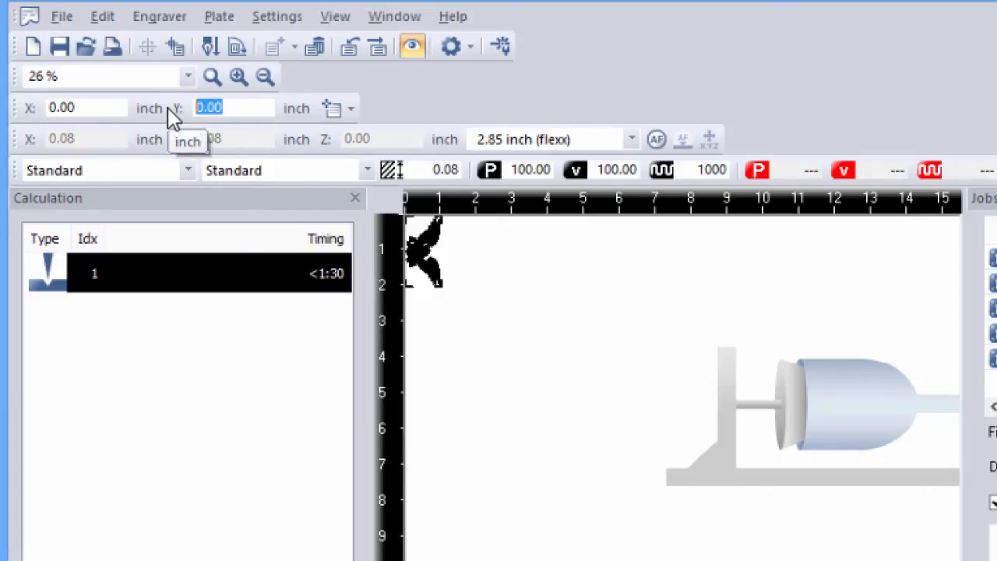
pyautogui.write('2')
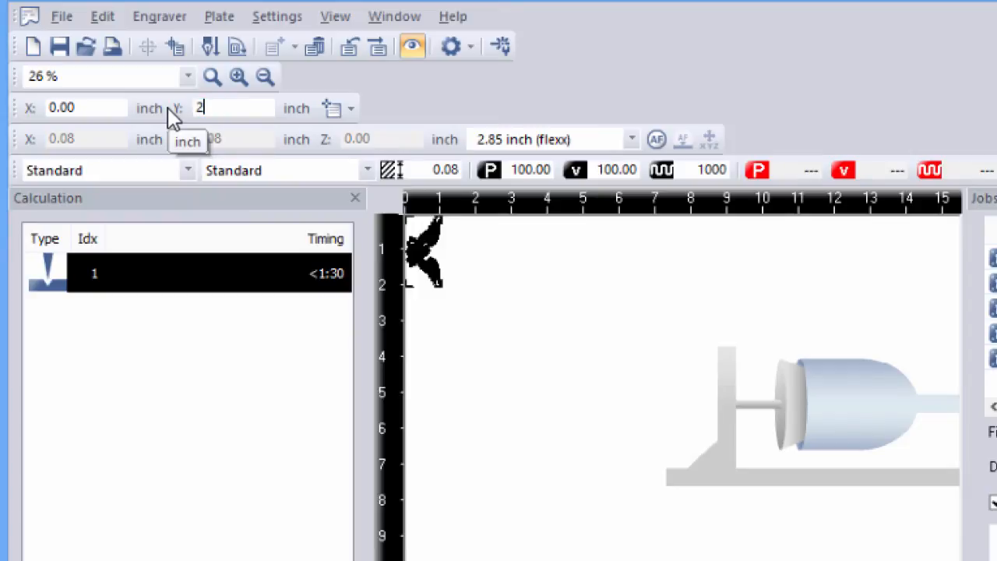
pyautogui.write('.50')
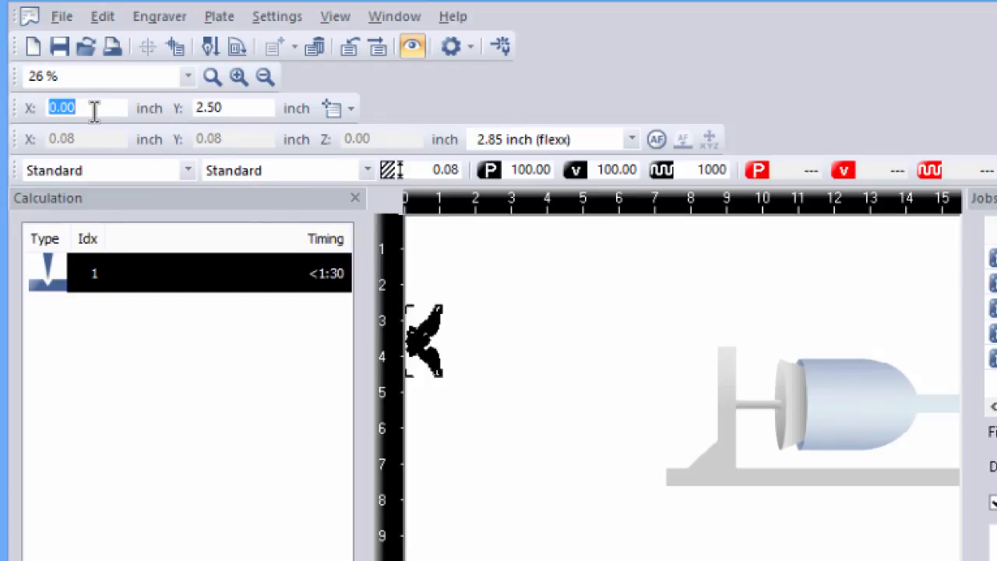
pyautogui.write('21.56')
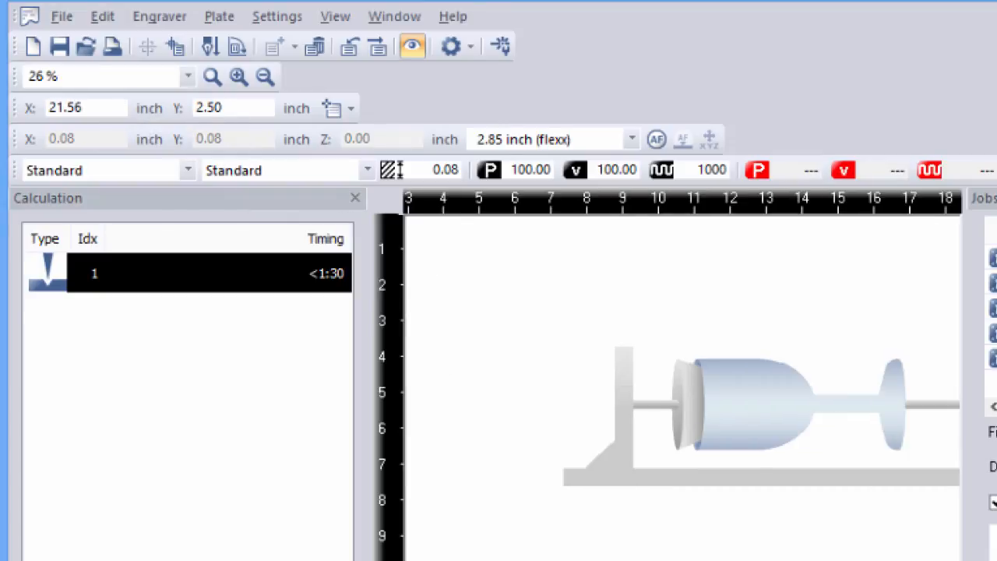
# Step: Position another eagle copy at X 21.56, Y 7.50 to complete the column of four
pyautogui.hscroll(3)
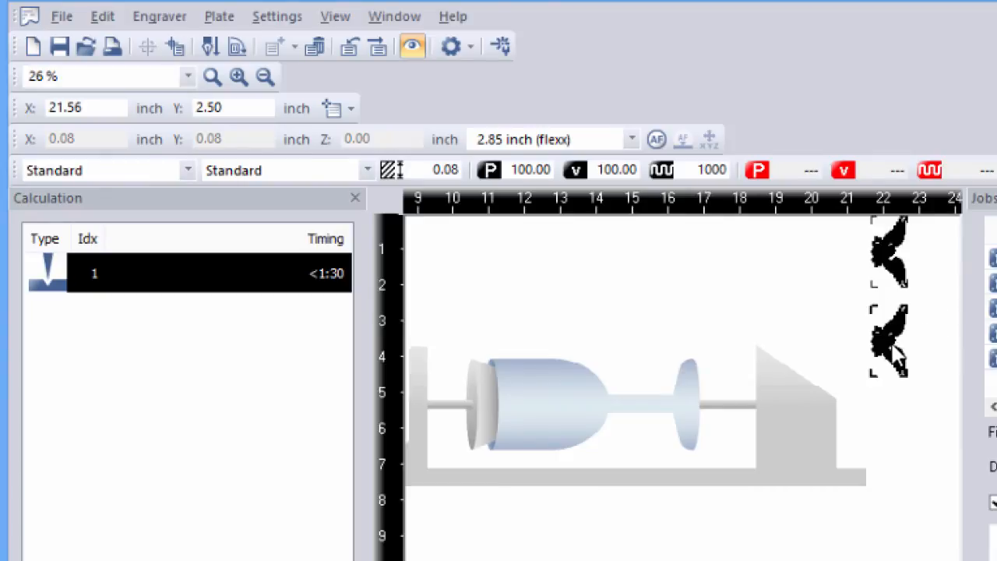
pyautogui.click(219, 15)
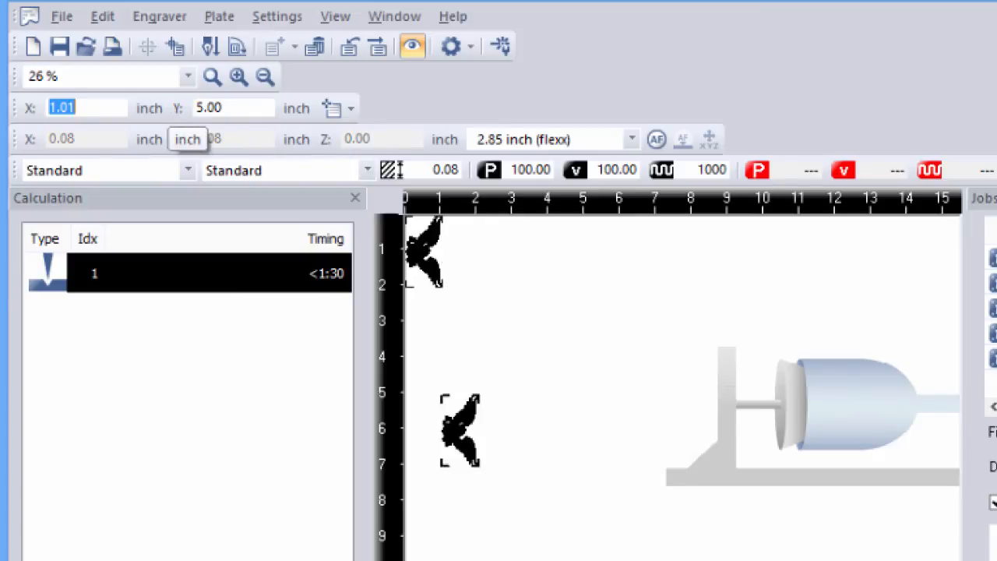
pyautogui.write('21')
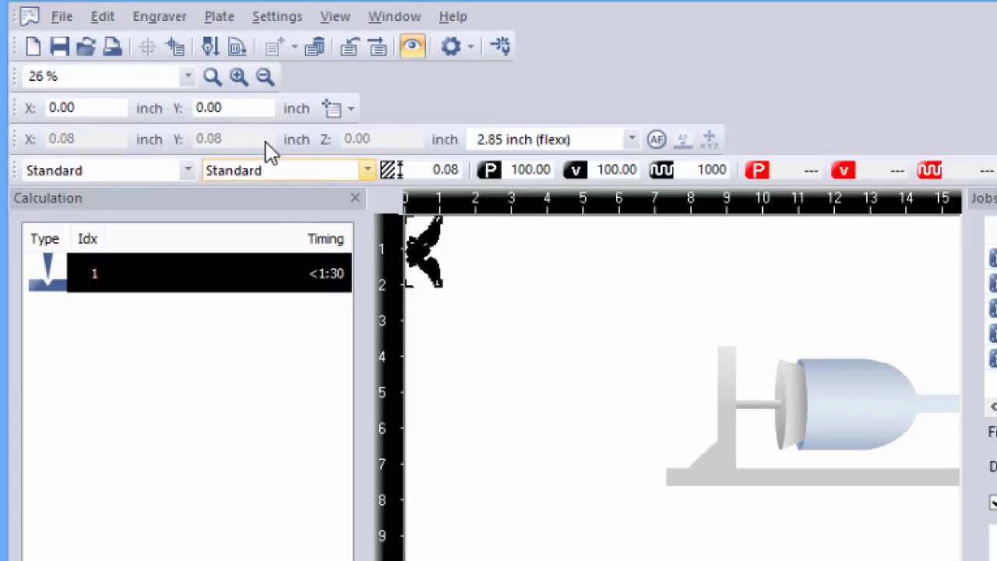
pyautogui.write('7')
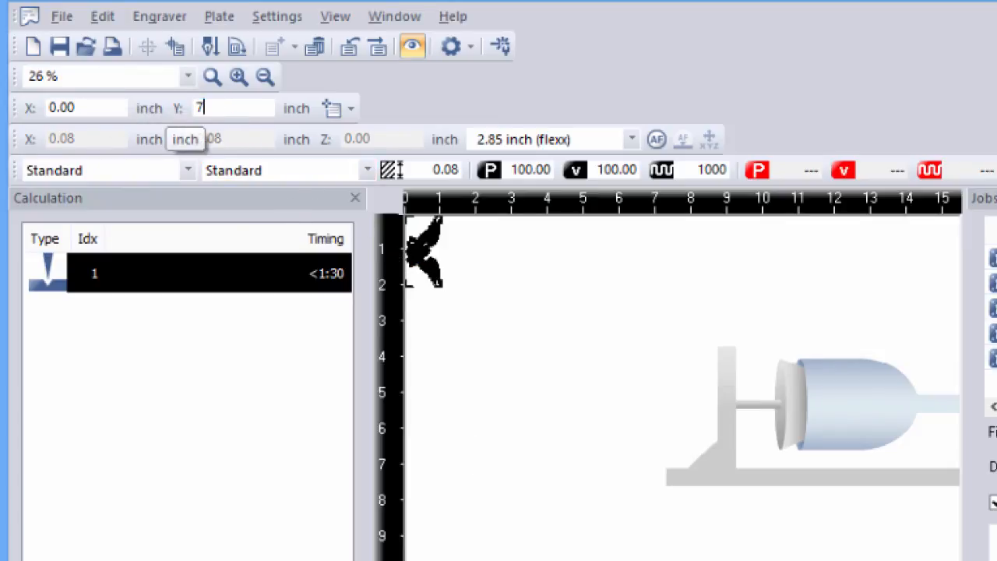
pyautogui.write('.5')
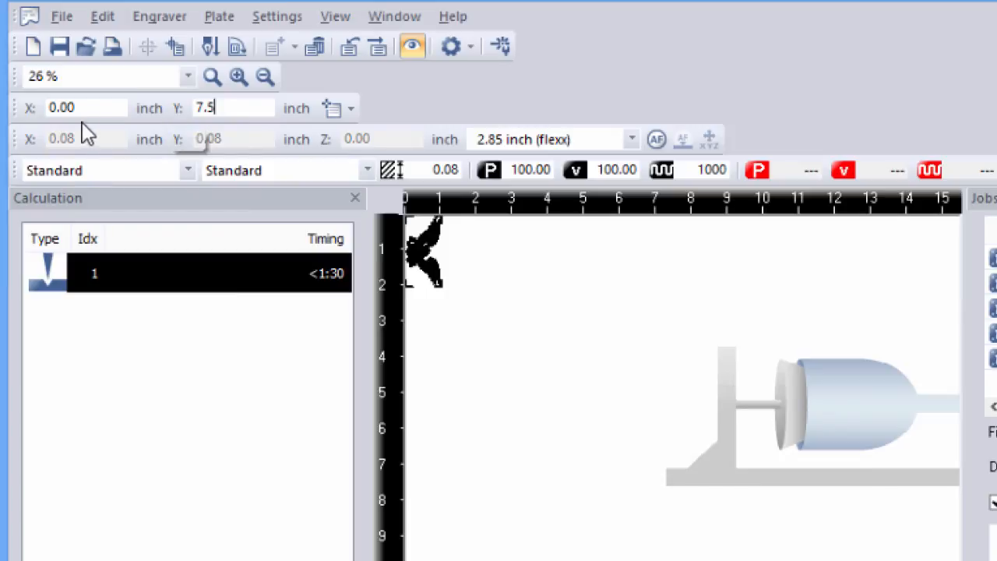
pyautogui.write('21.56')
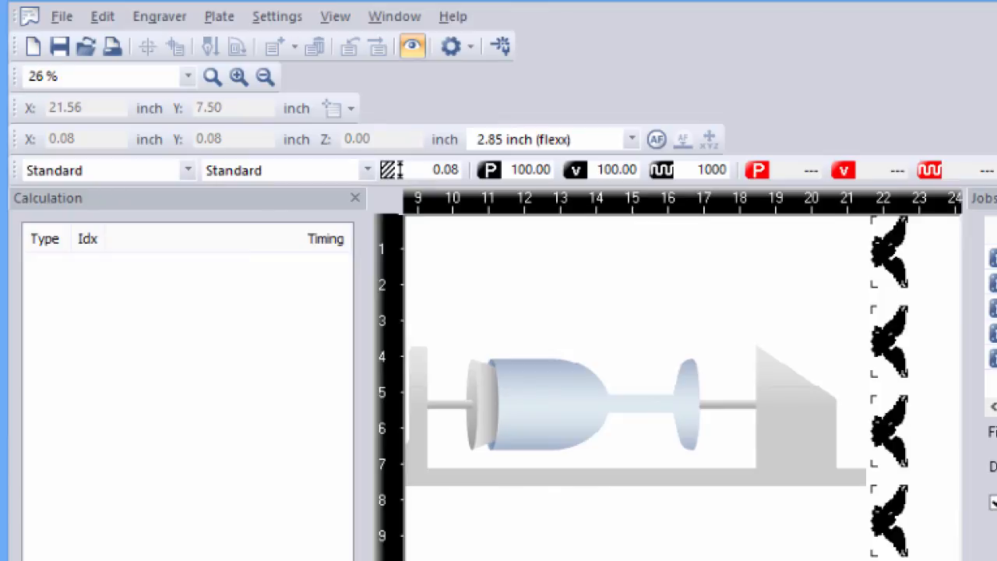
pyautogui.moveTo(910, 269)
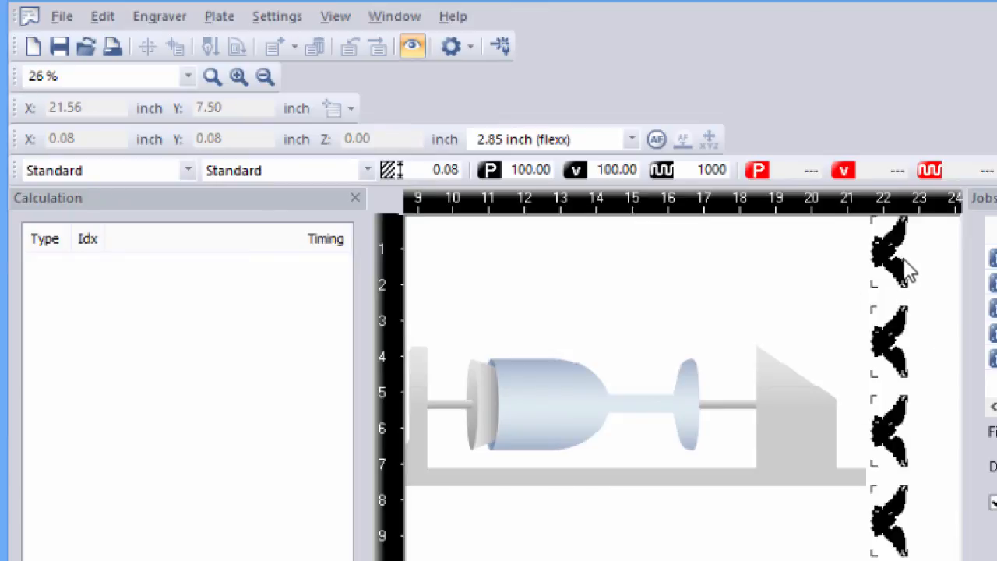
pyautogui.moveTo(916, 269)
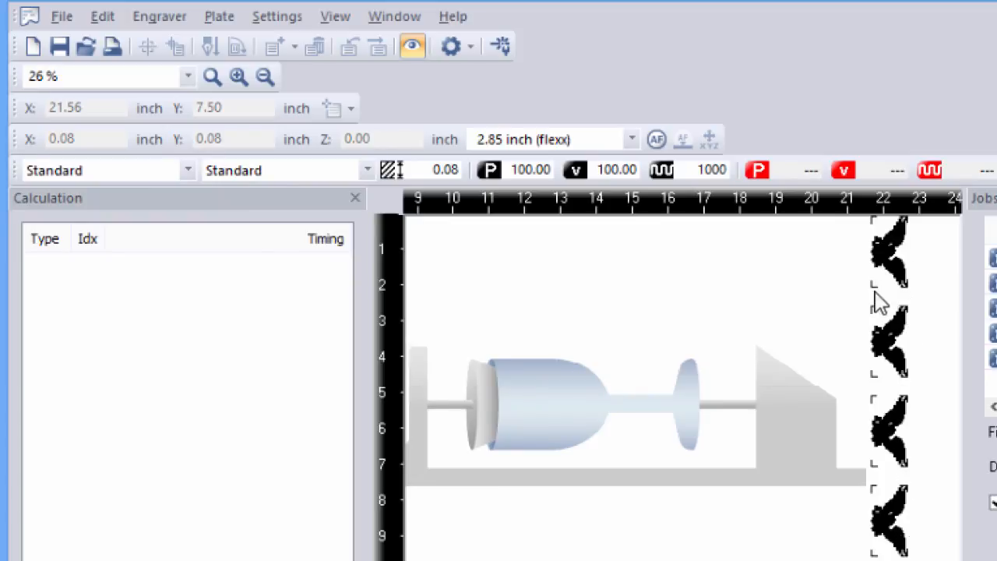
pyautogui.moveTo(918, 391)
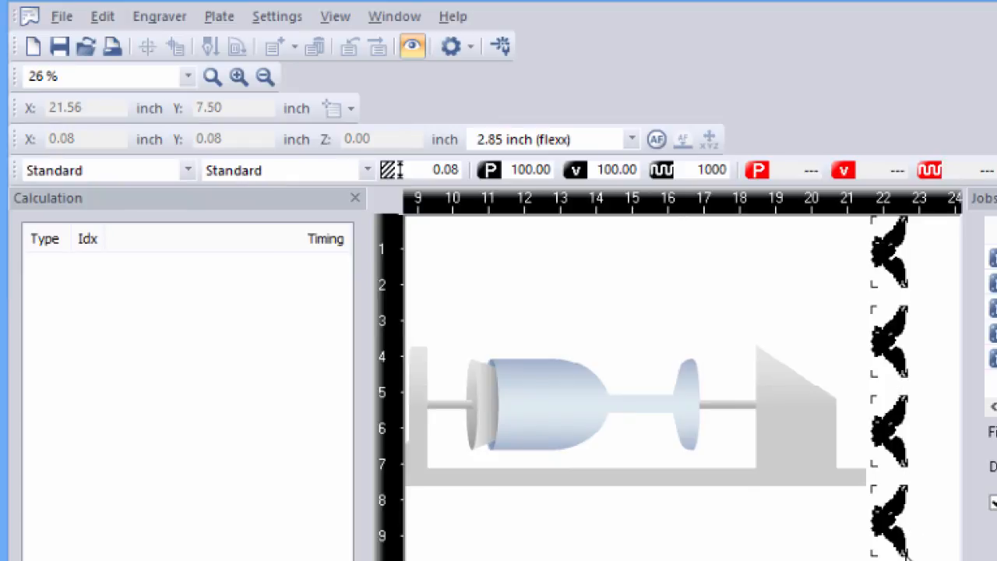
pyautogui.moveTo(901, 296)
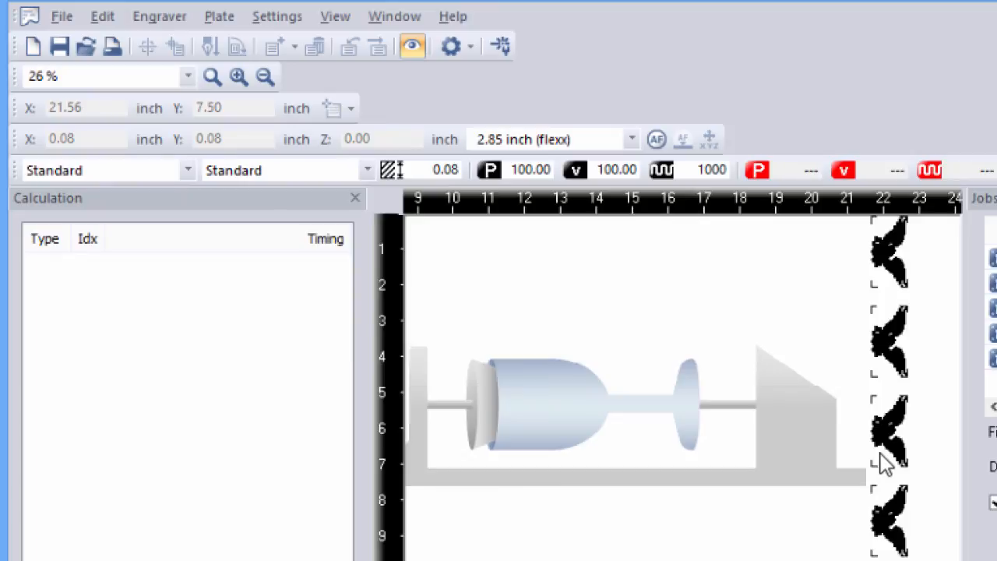
pyautogui.moveTo(912, 300)
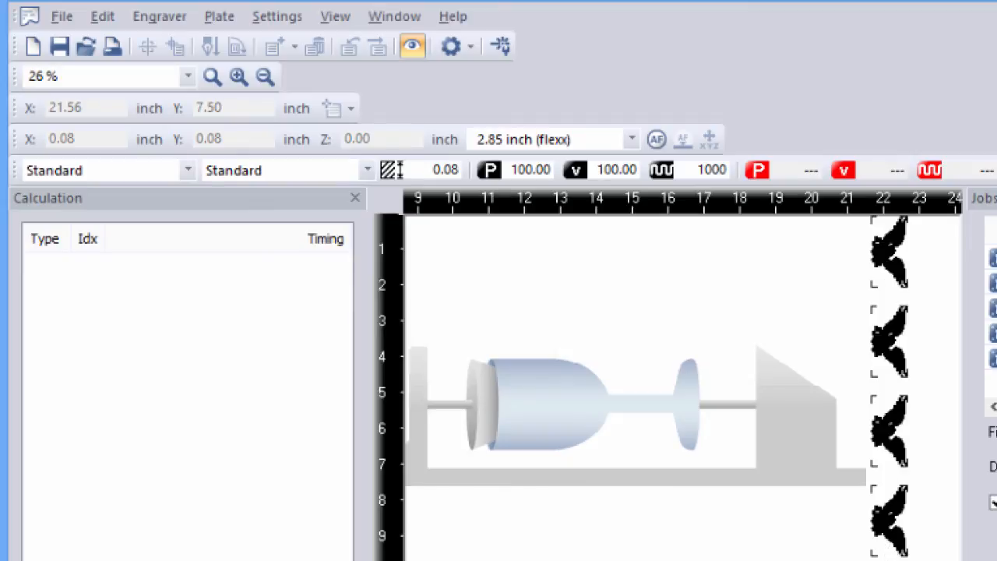
pyautogui.moveTo(900, 464)
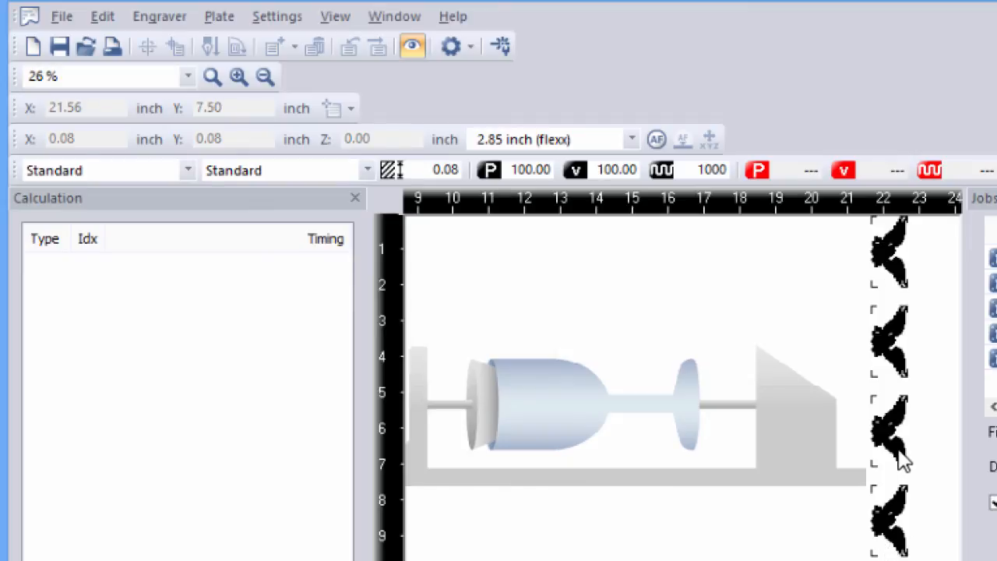